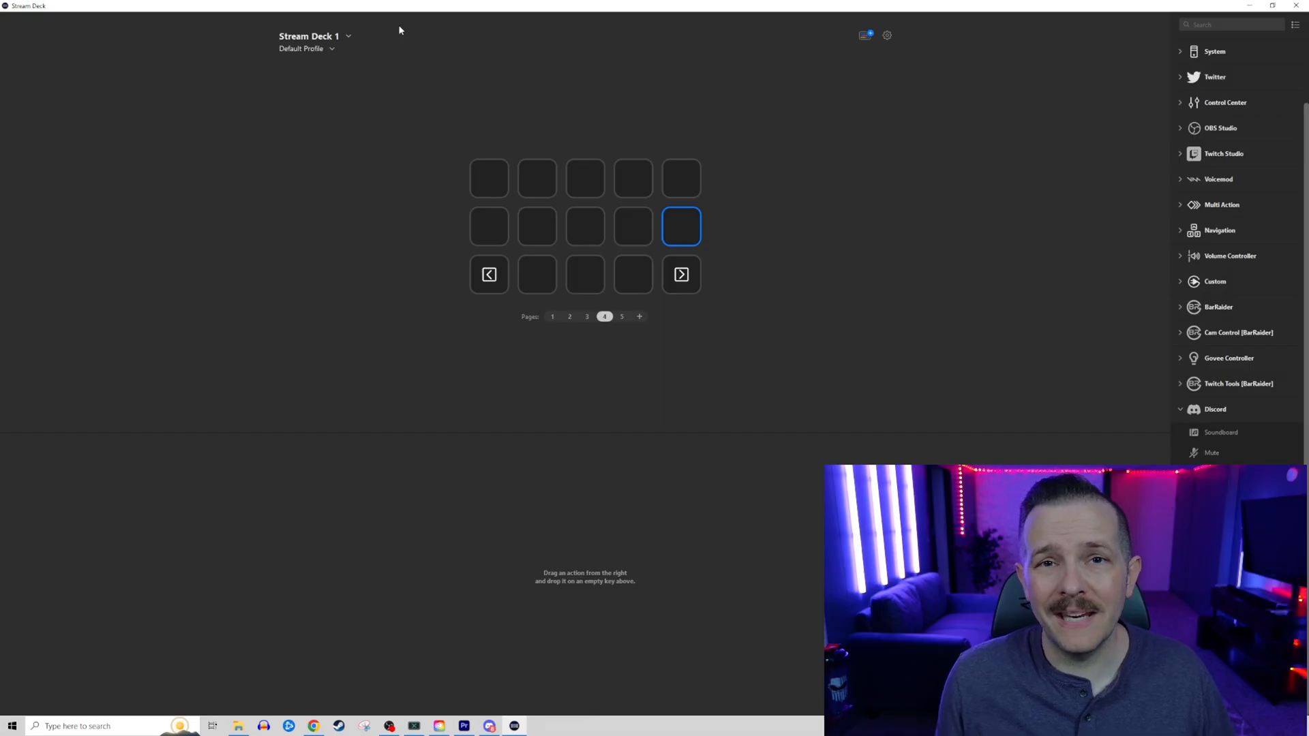
mouse_move(889, 45)
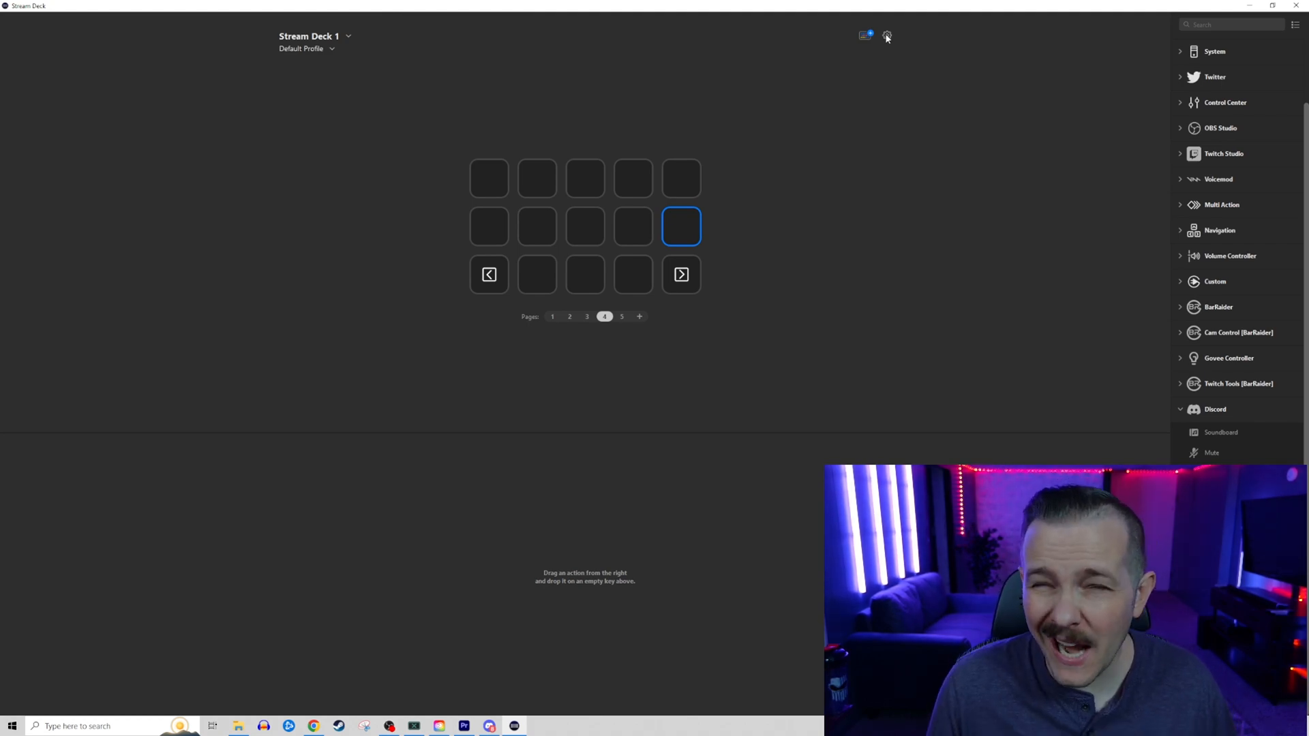
Confirm Stream Deck is up to date at version 6.2.1.18825 and dismiss the notice
click(888, 35)
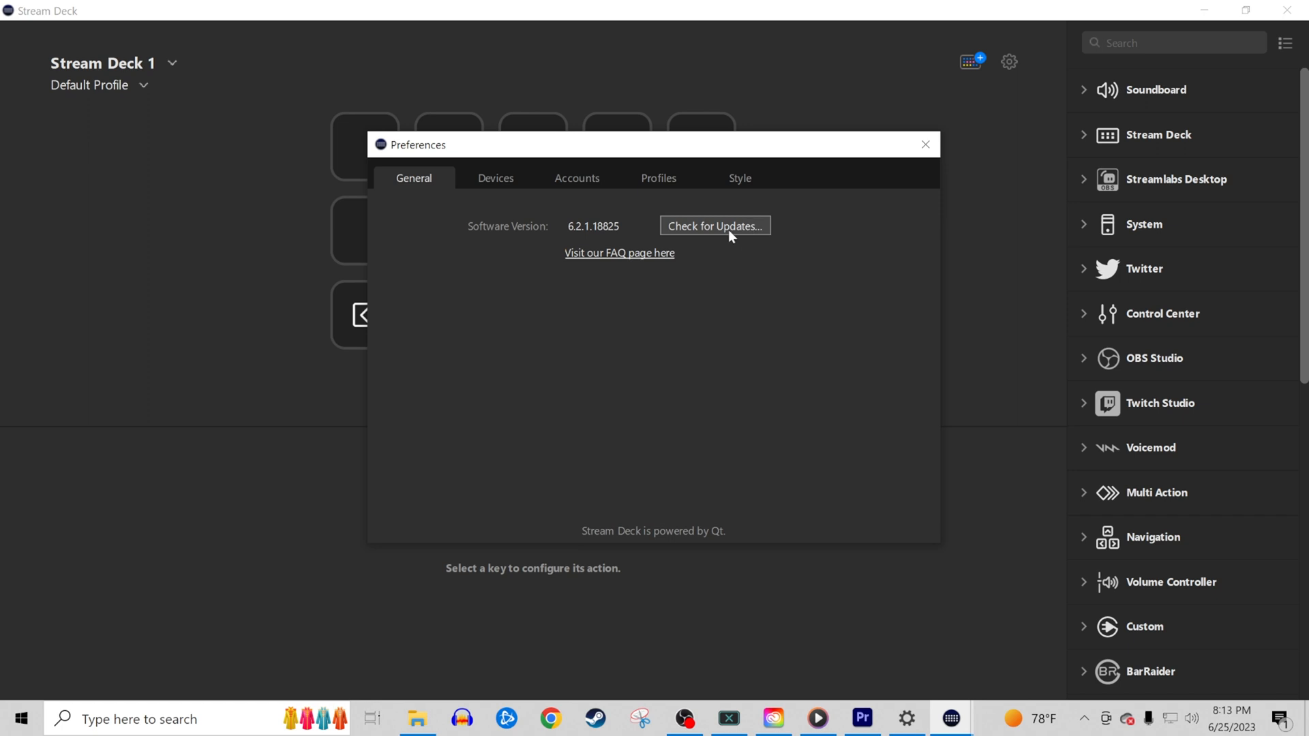
click(713, 226)
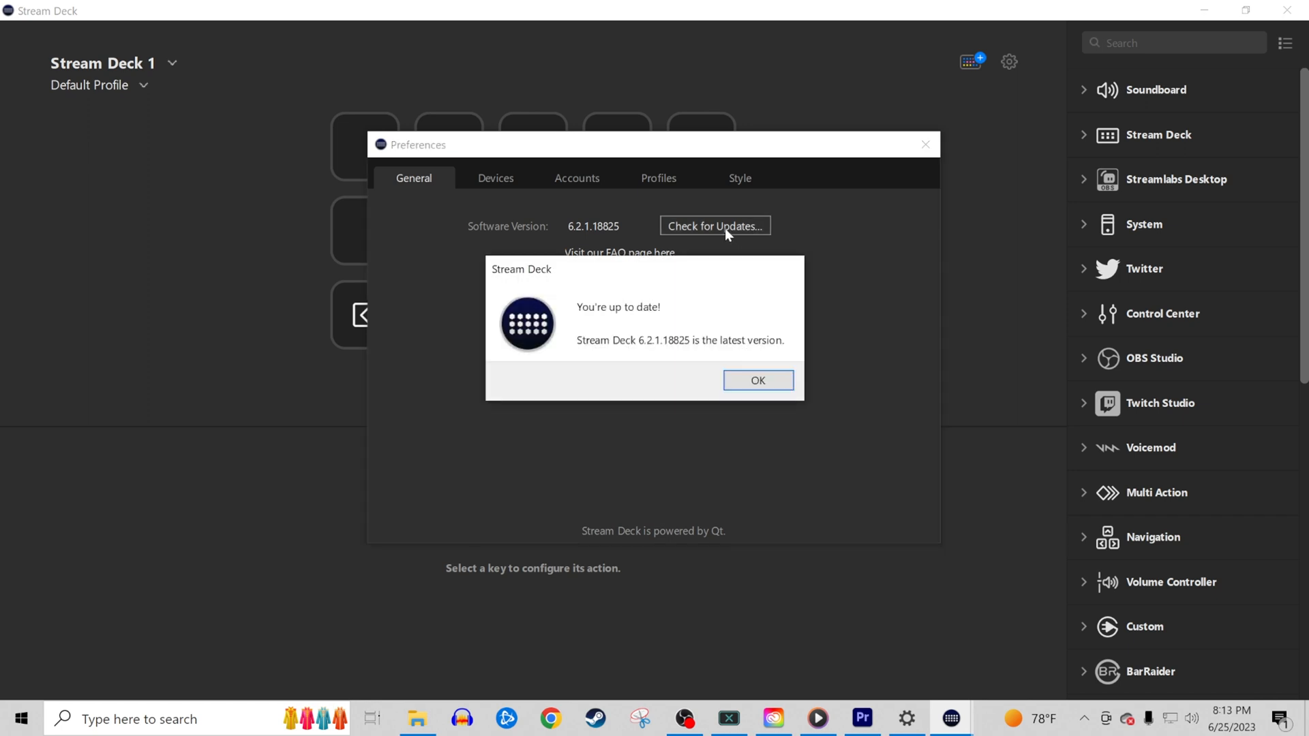
mouse_move(753, 355)
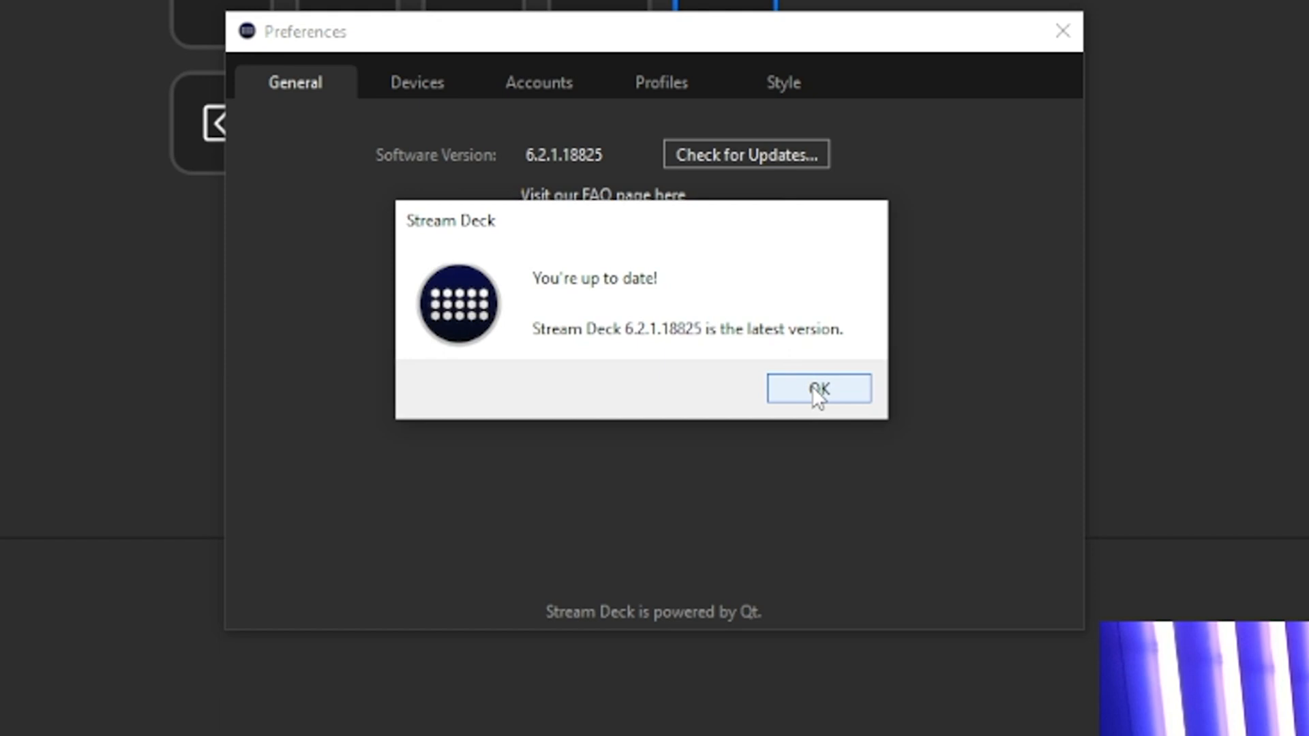
click(819, 388)
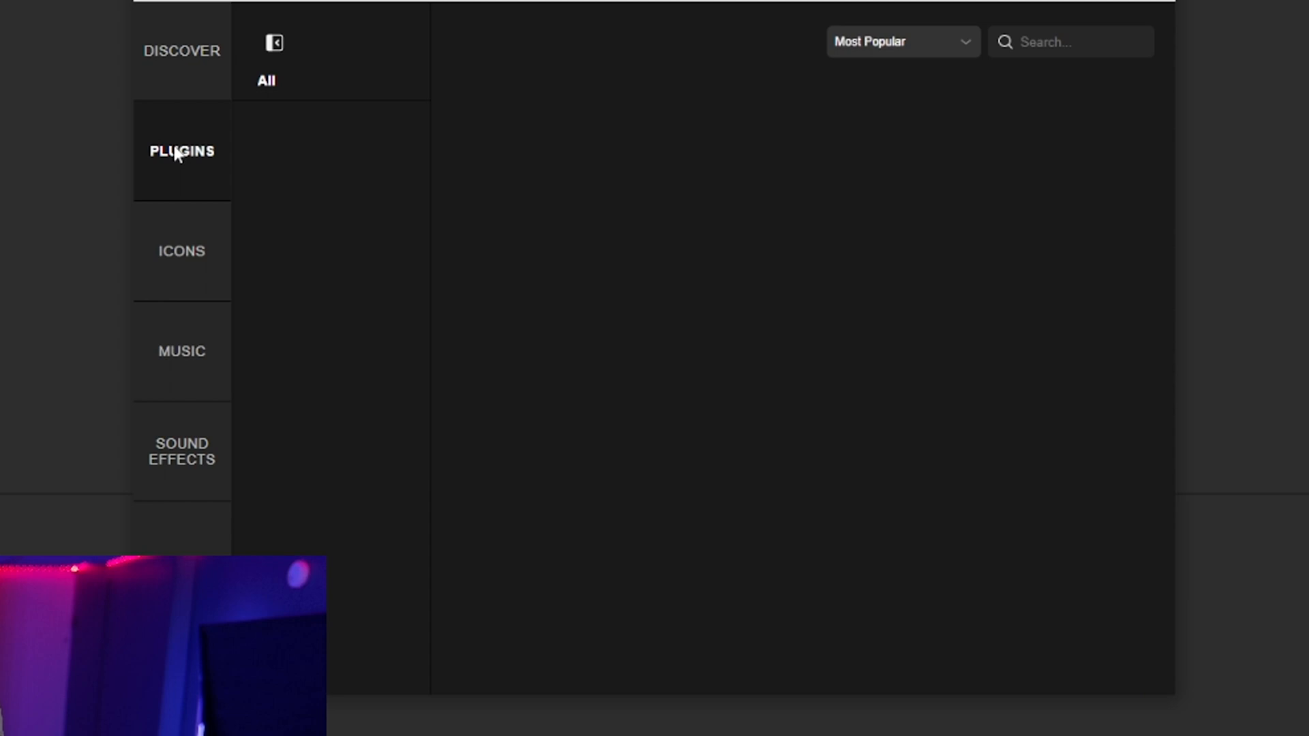
Search the store's plugin catalogue for "dis" and locate the installed Discord plugin
click(181, 152)
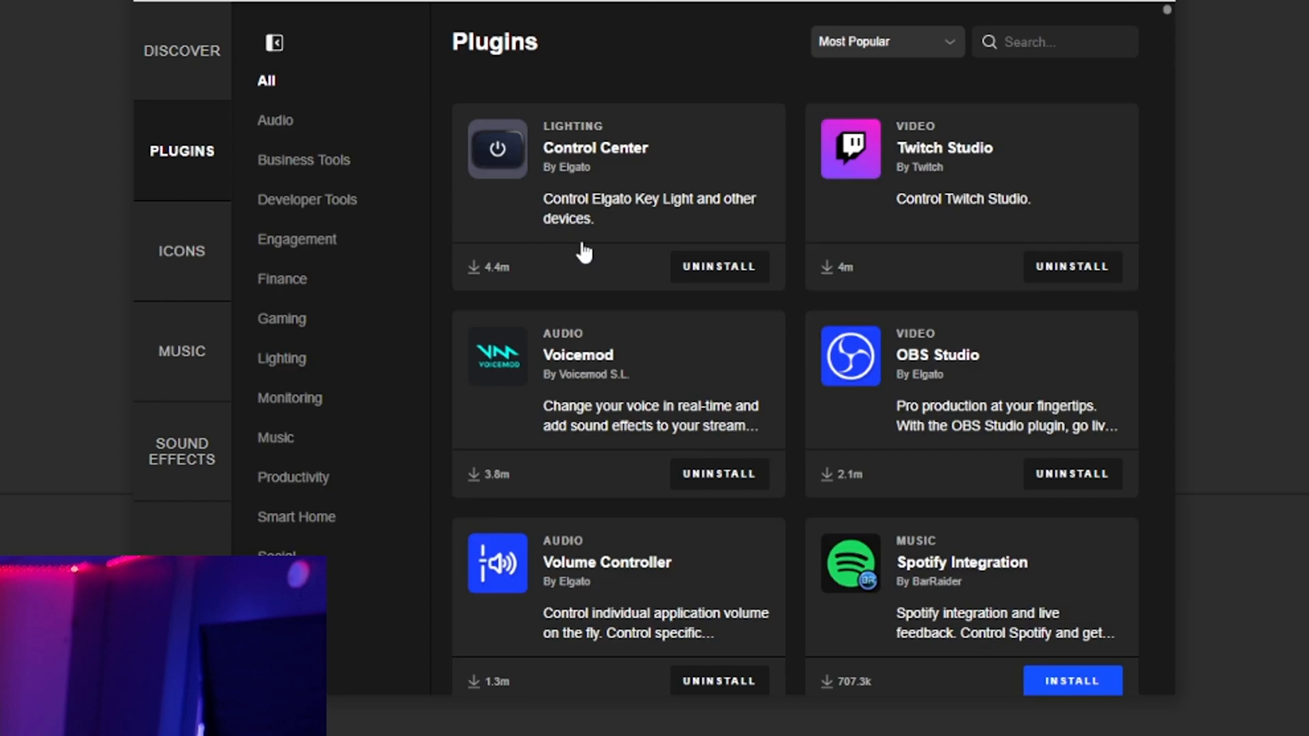
click(1054, 42)
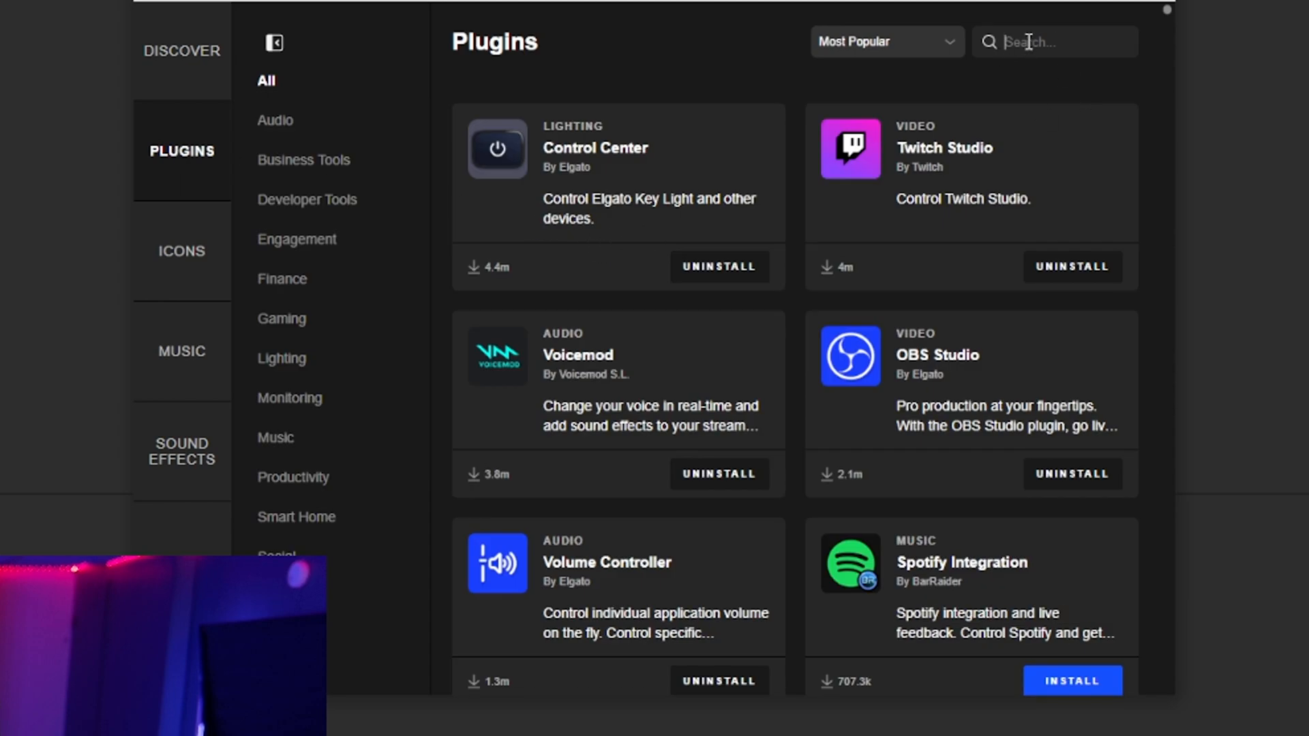
text(dis)
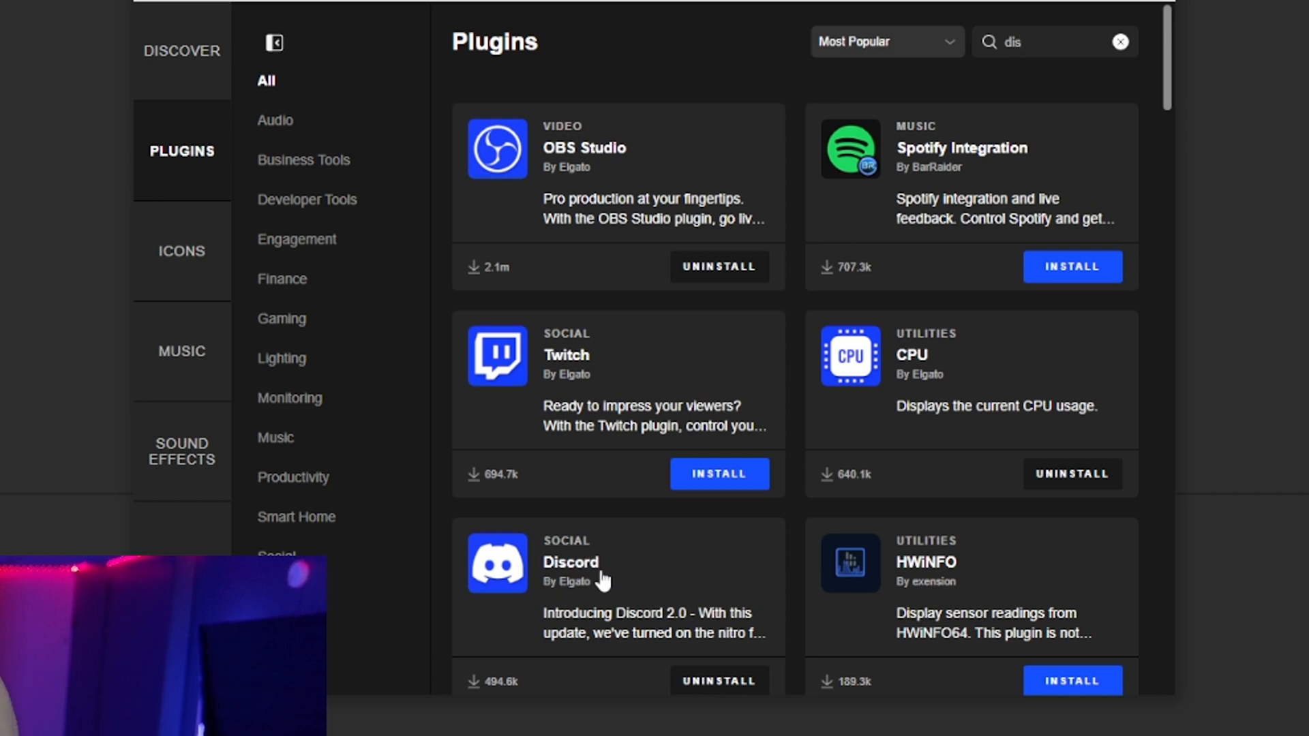
mouse_move(649, 587)
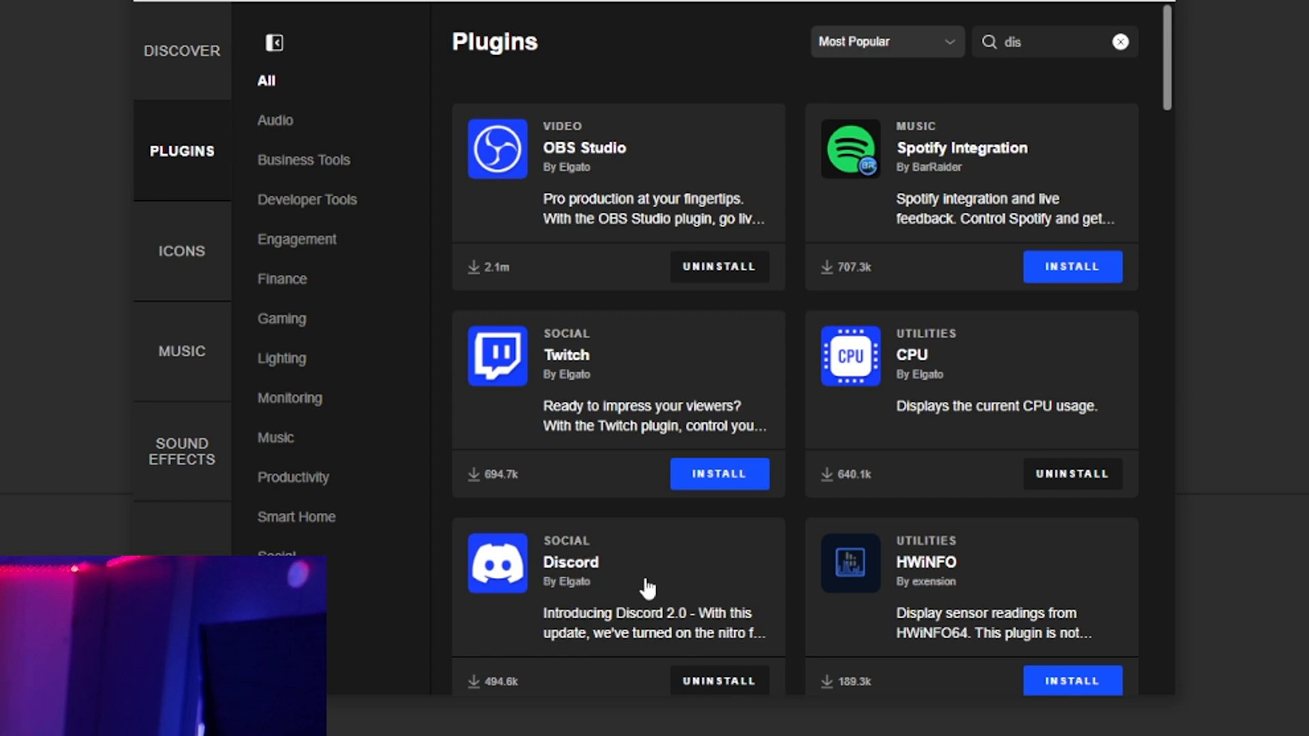
scroll(down, 3)
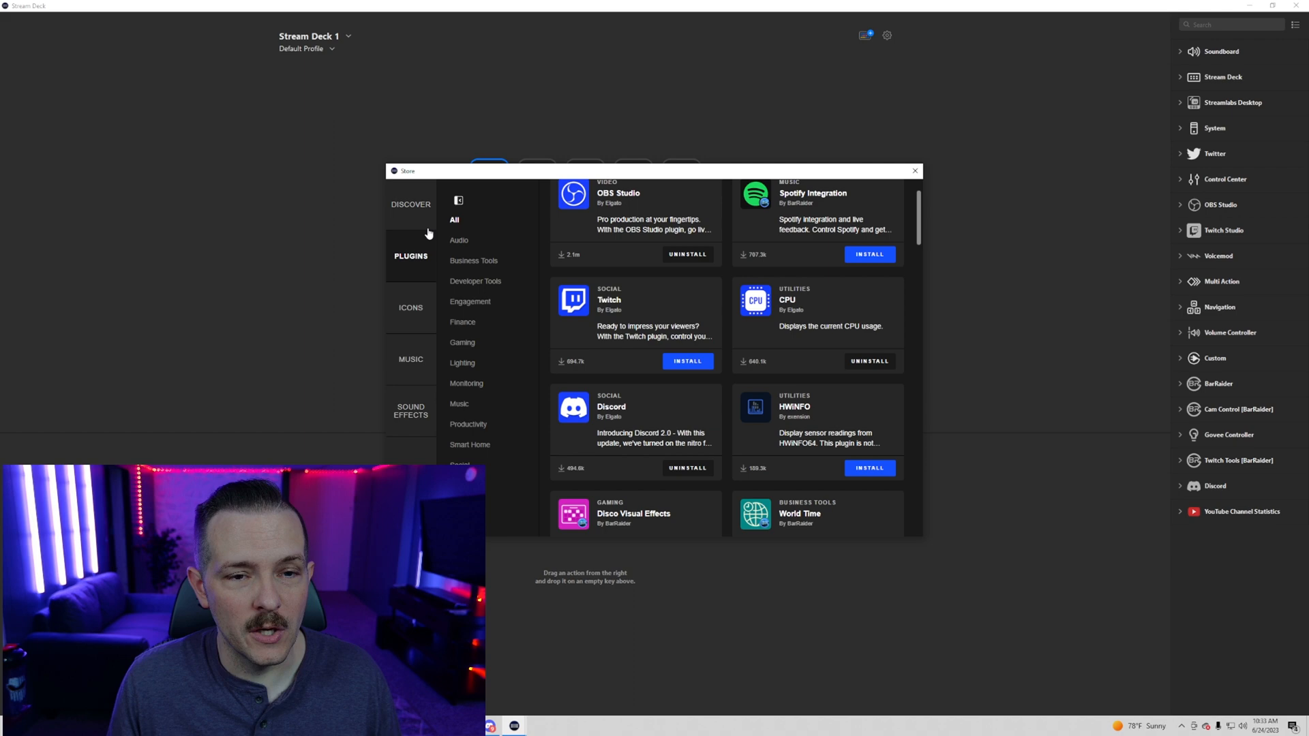
Place Discord Soundboard actions on the first two keys, the second playing the airhorn sound
click(915, 172)
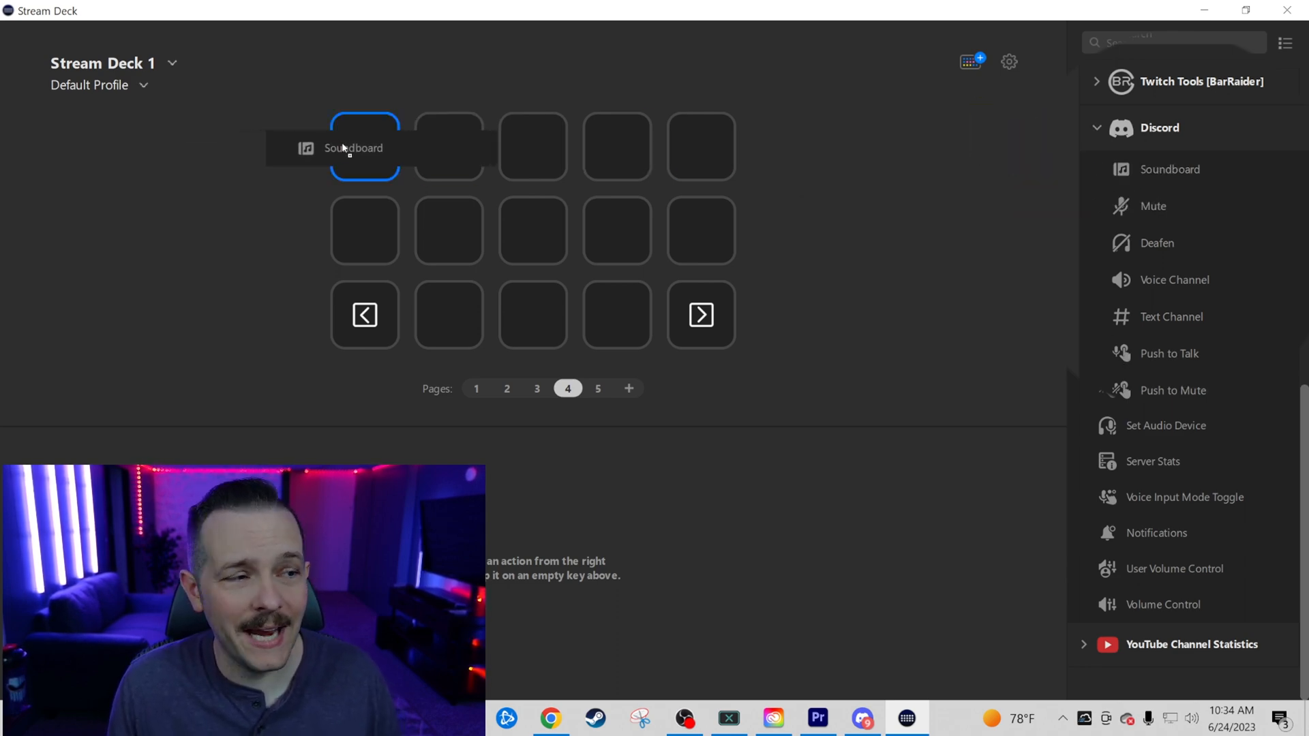
click(364, 147)
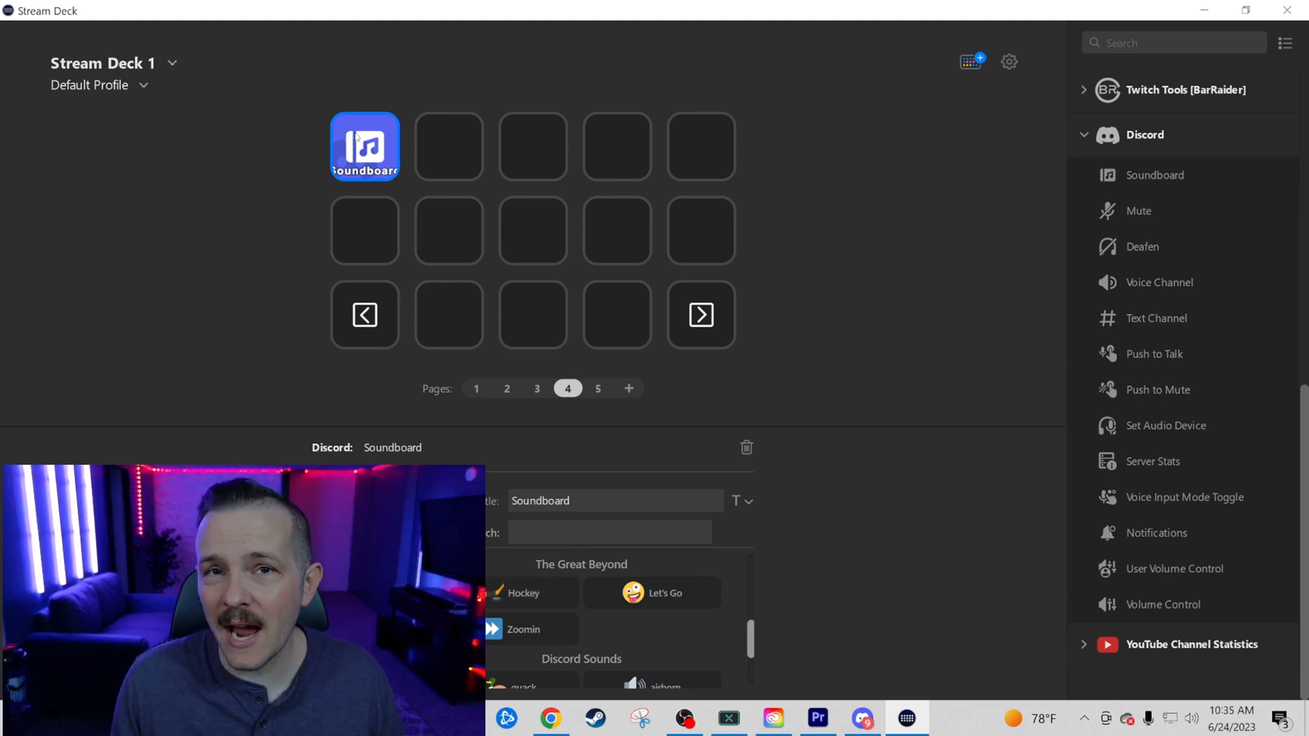
click(530, 593)
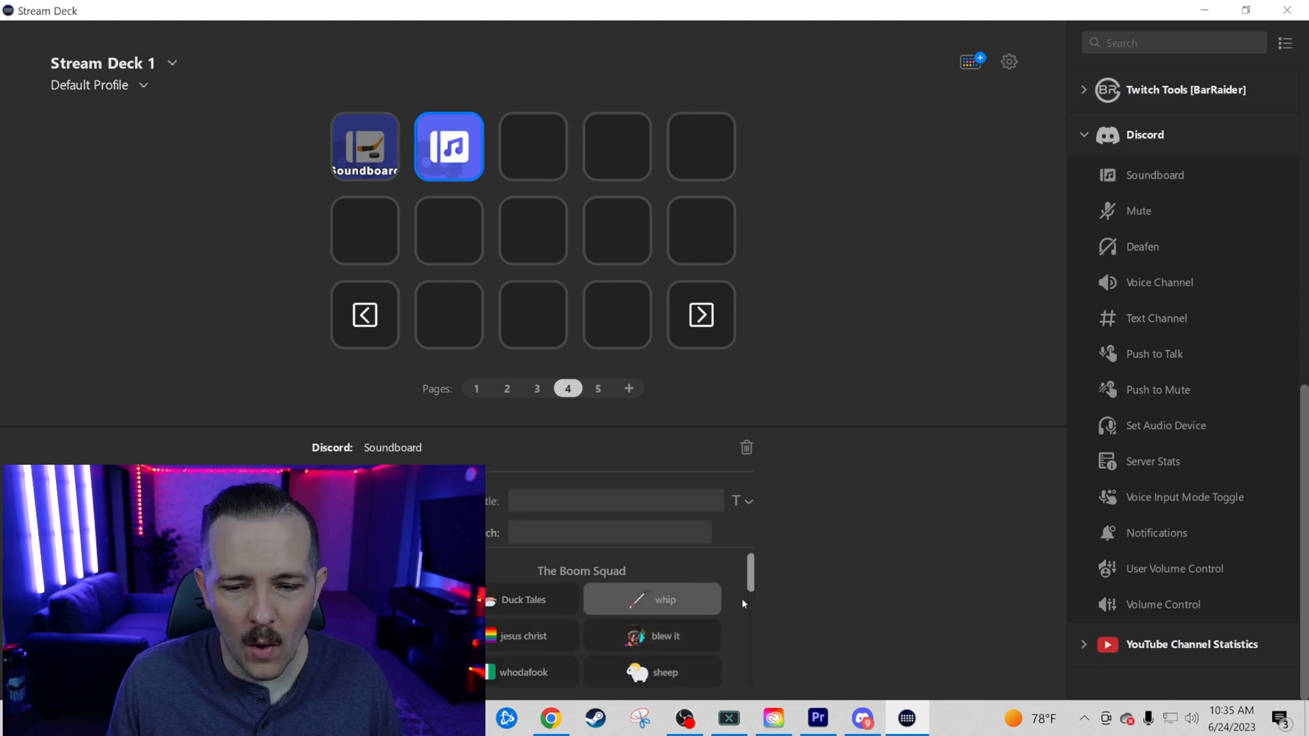
scroll(down, 3)
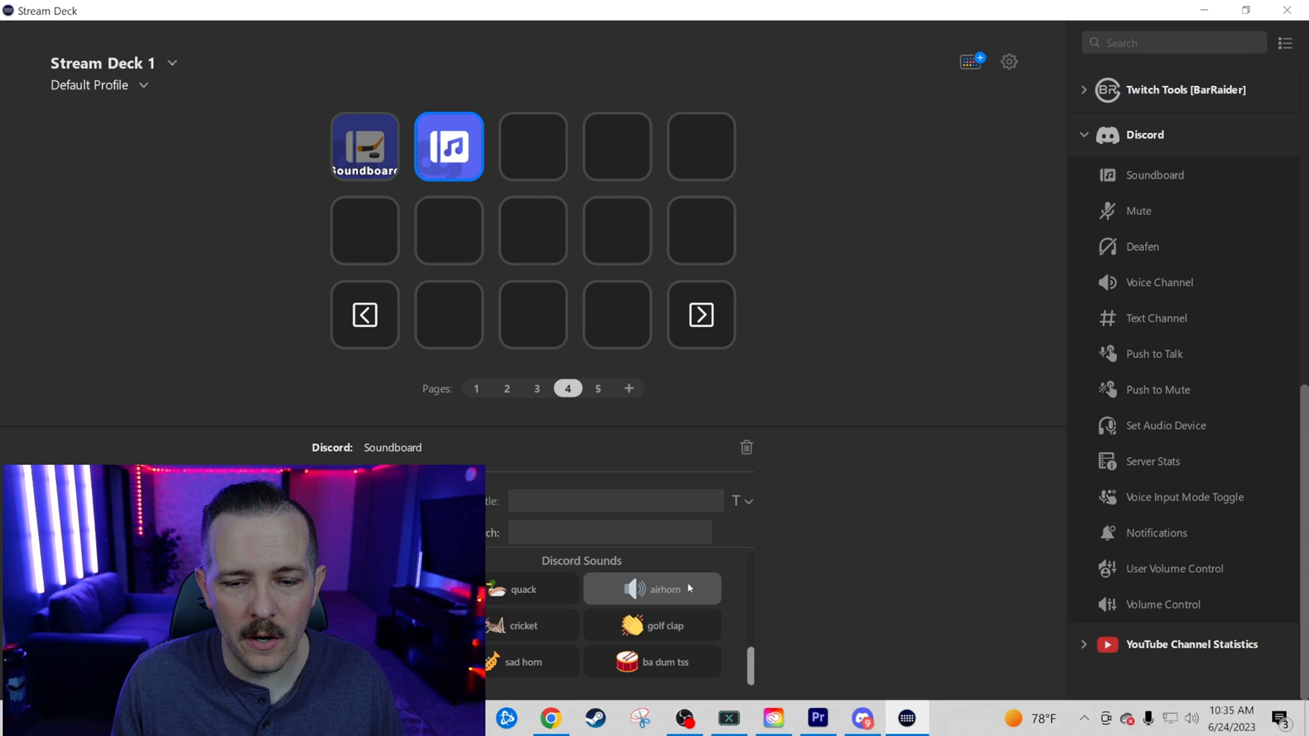
click(664, 589)
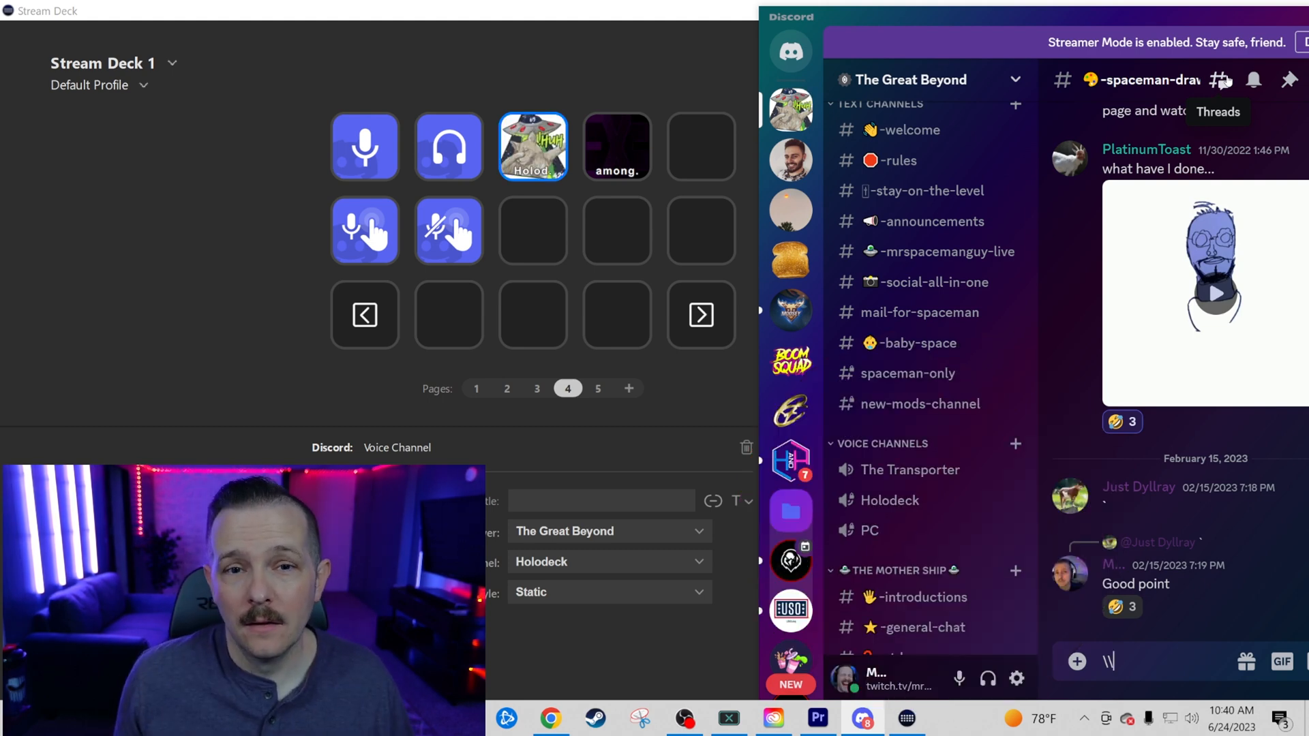
Test the Holodeck voice key, then point the text channel key at whitaker-and-friends in The Great Beyond
click(531, 147)
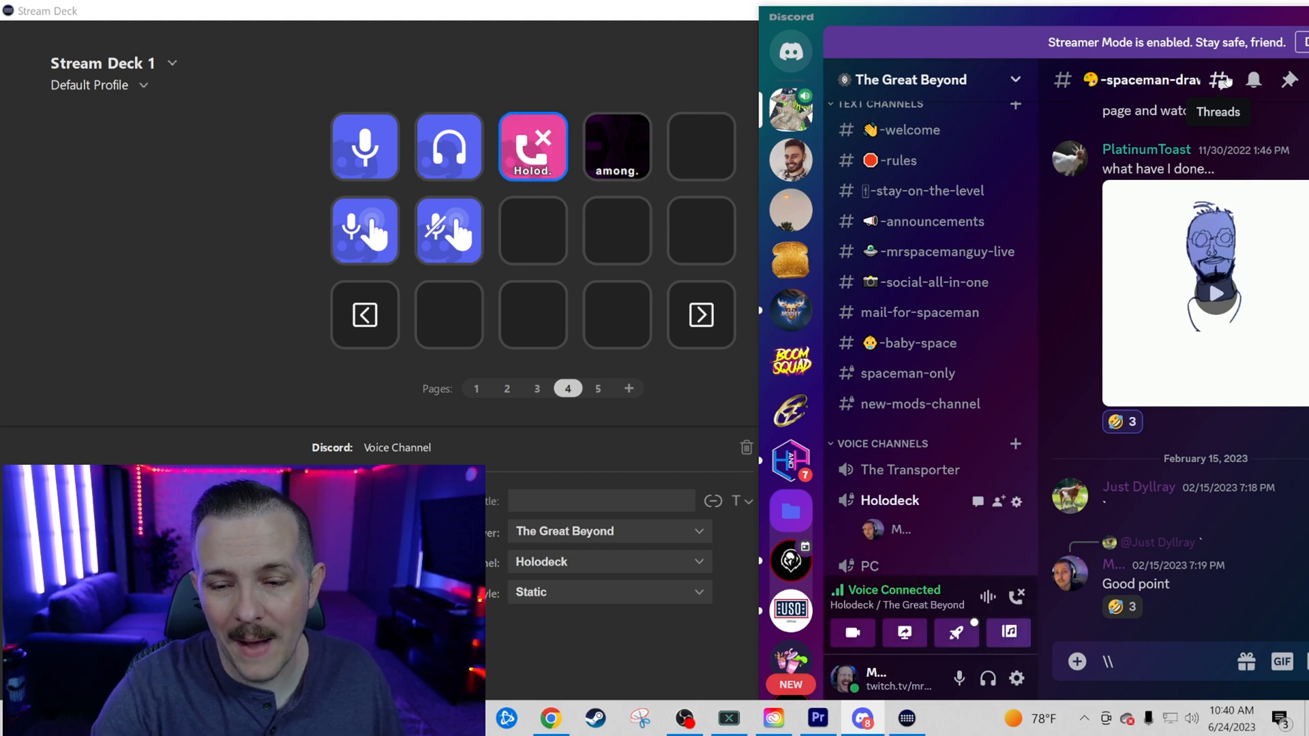
click(616, 146)
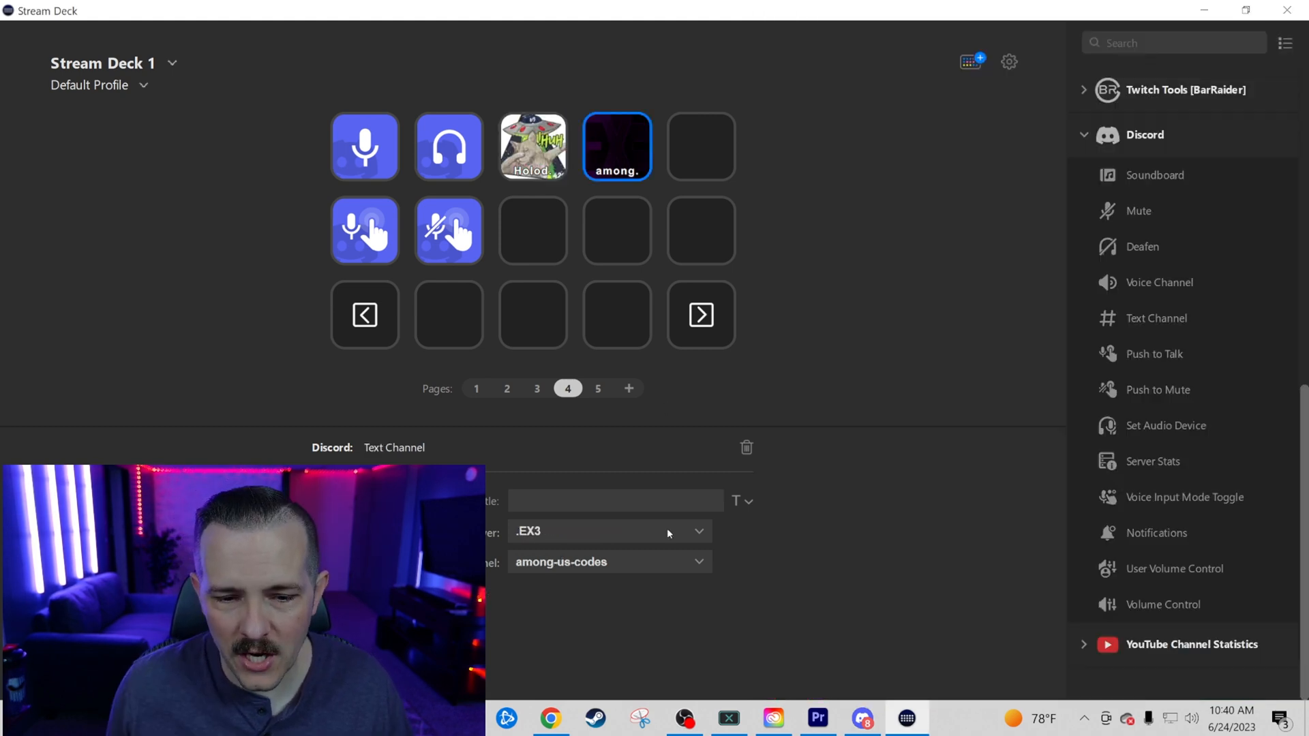
click(608, 531)
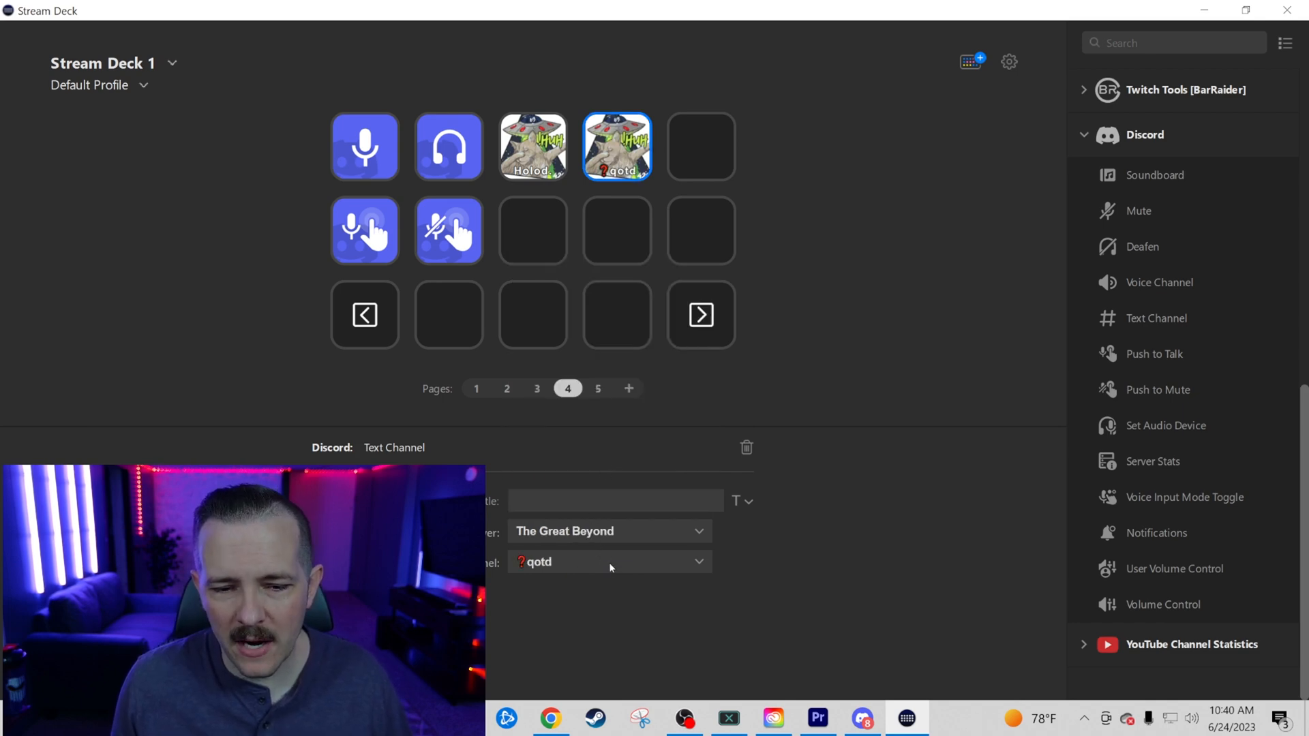
click(610, 560)
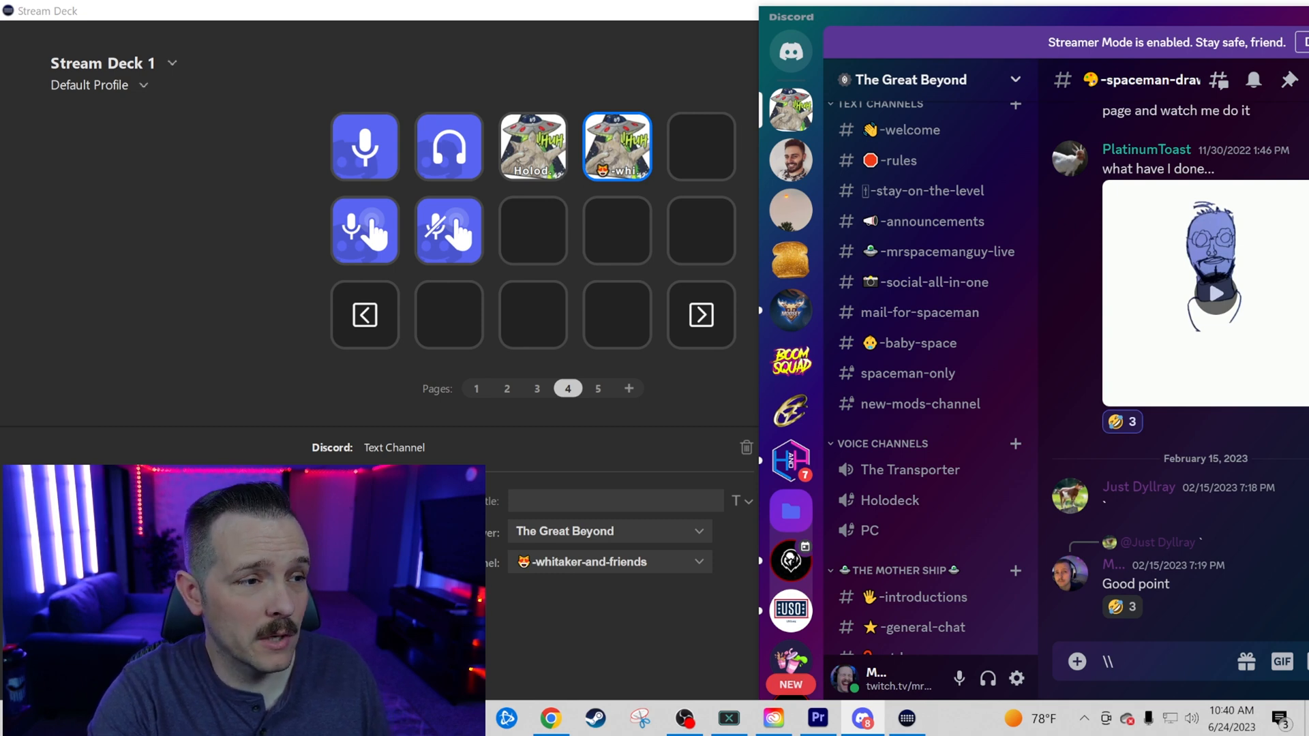
Jump to whitaker-and-friends, then test the mute, Push to Talk and Push to Mute keys
click(917, 631)
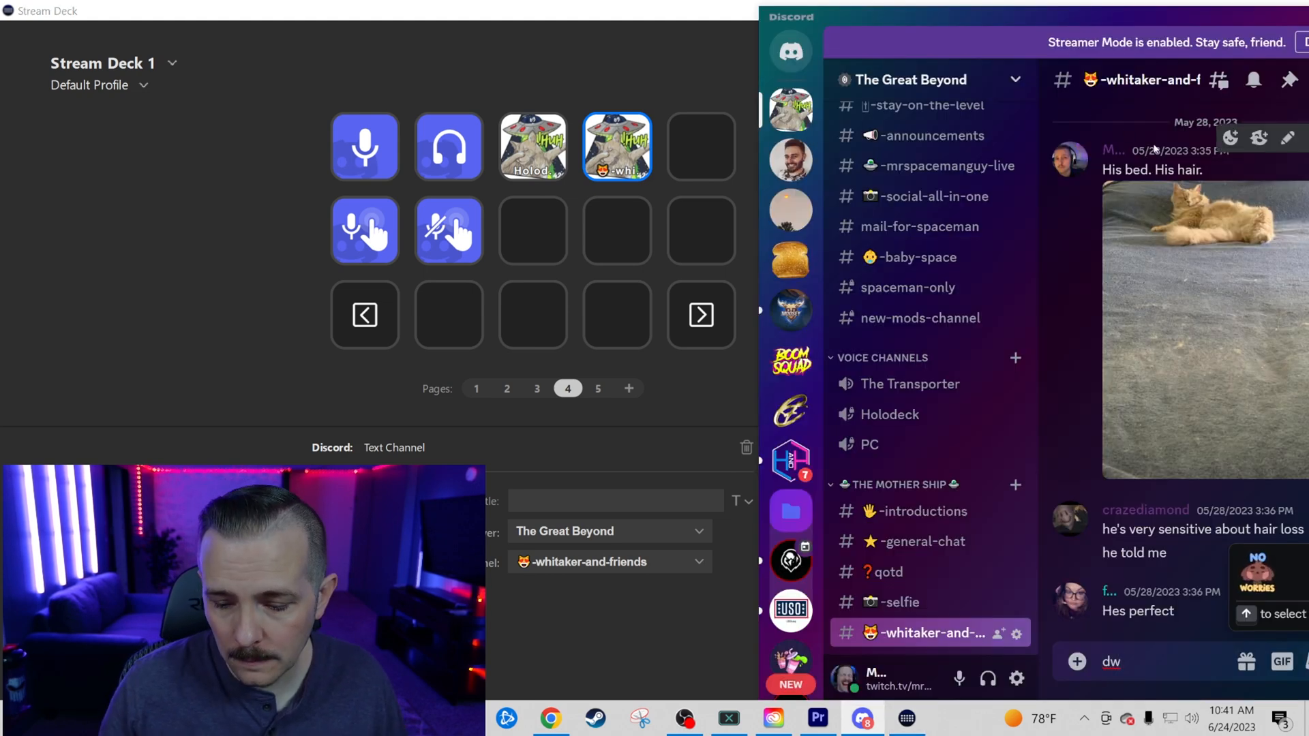
click(448, 231)
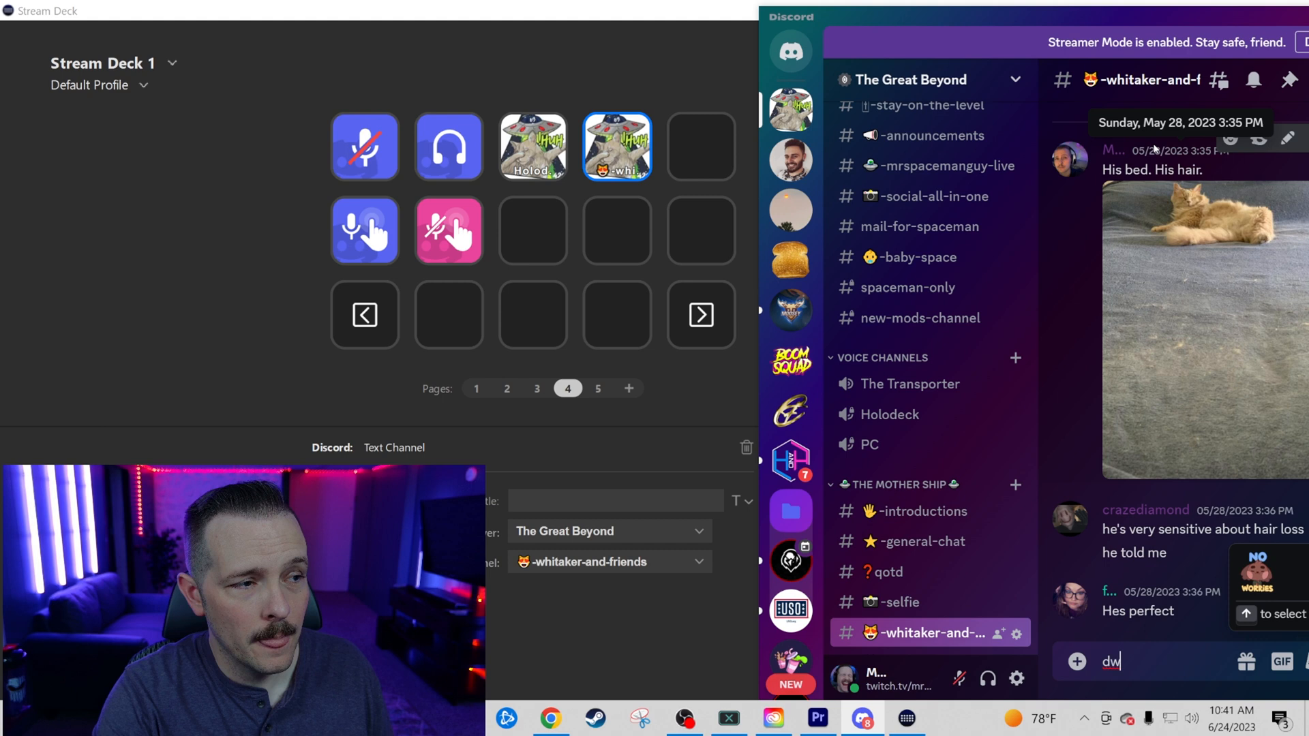
click(364, 147)
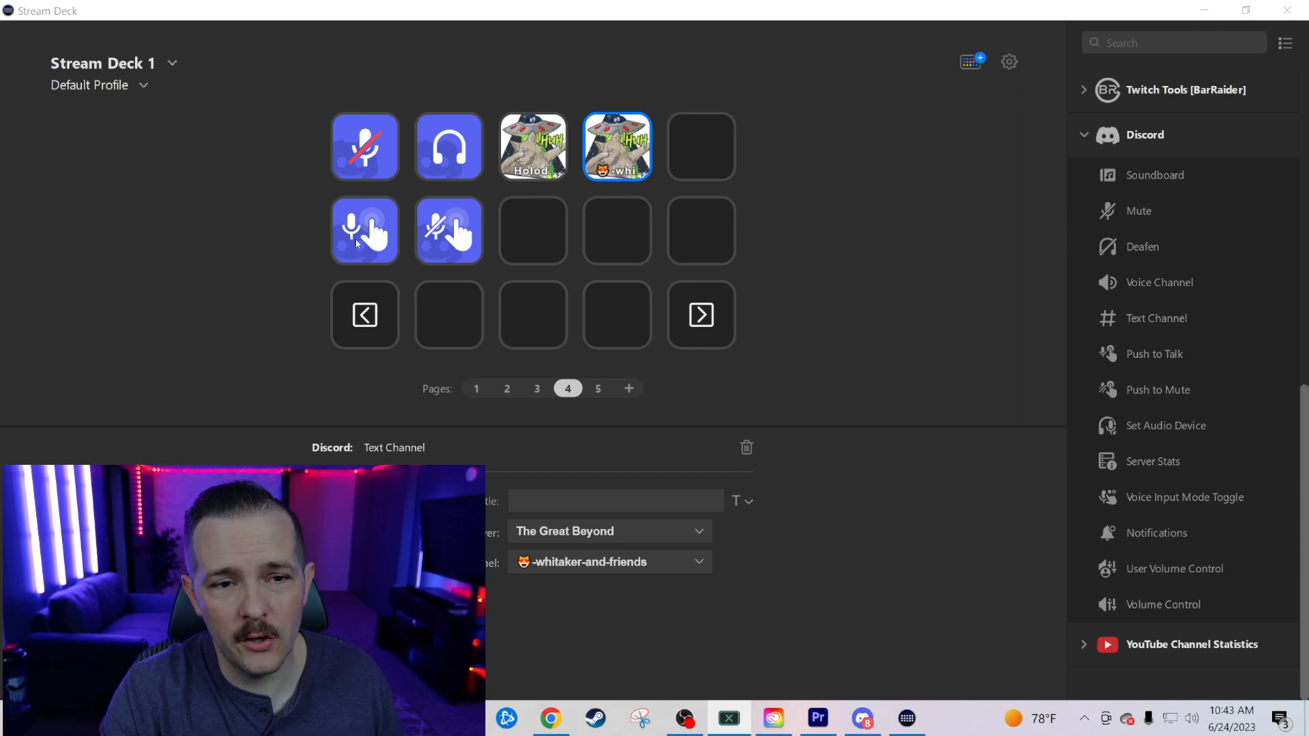
click(364, 232)
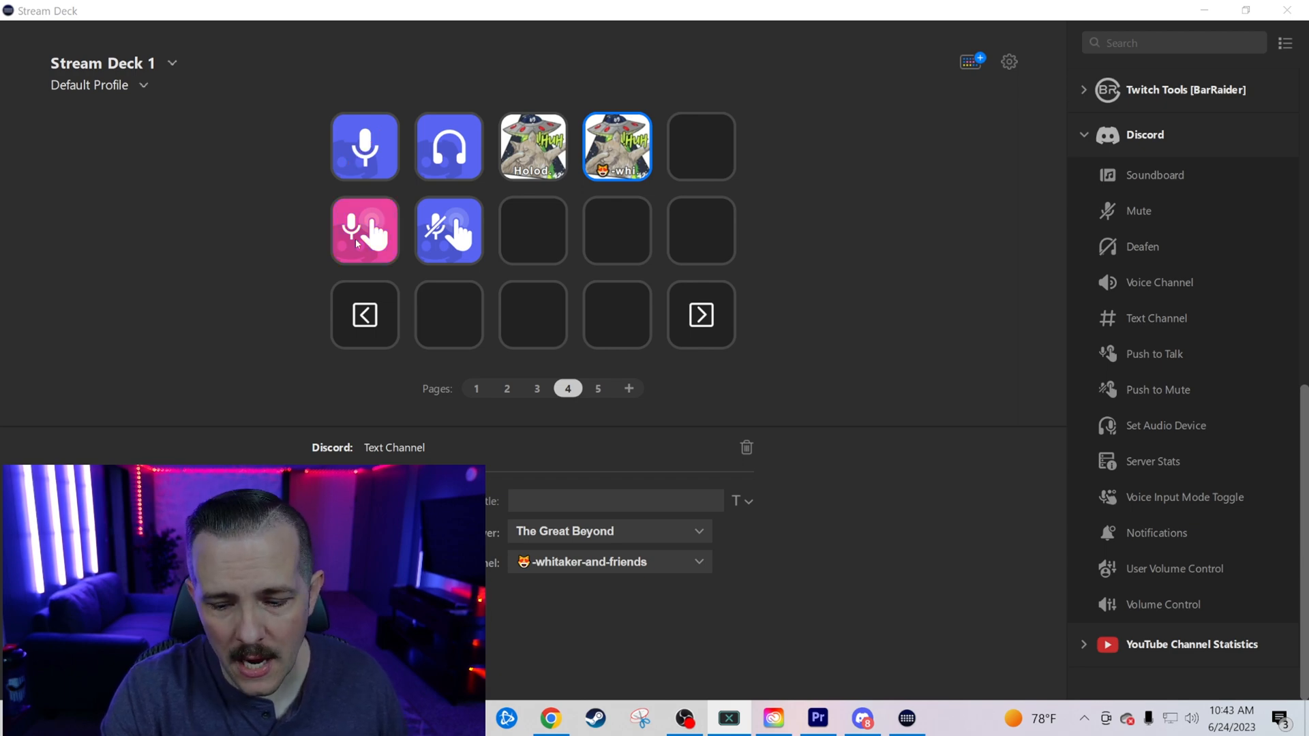
click(364, 232)
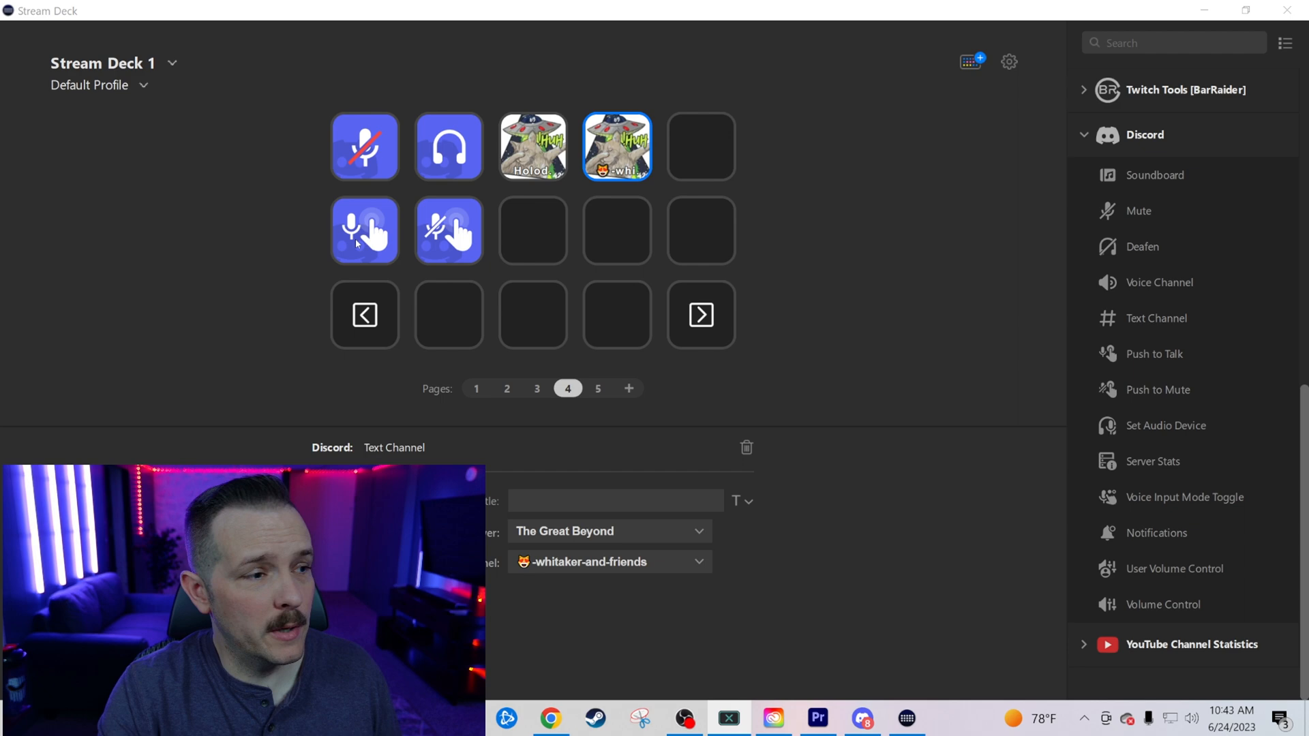
mouse_move(1173, 401)
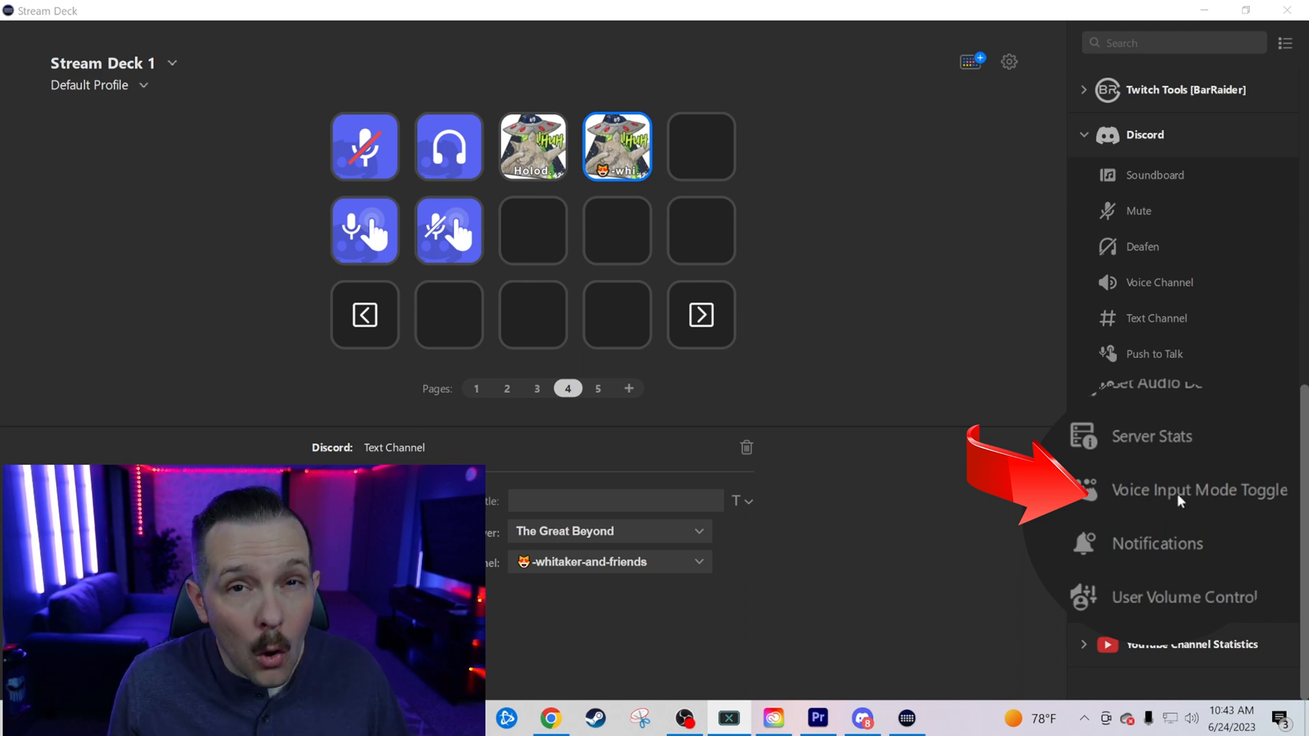
Add a Voice Input Mode Toggle key beside Push to Mute and test switching input modes
drag(1200, 489, 533, 230)
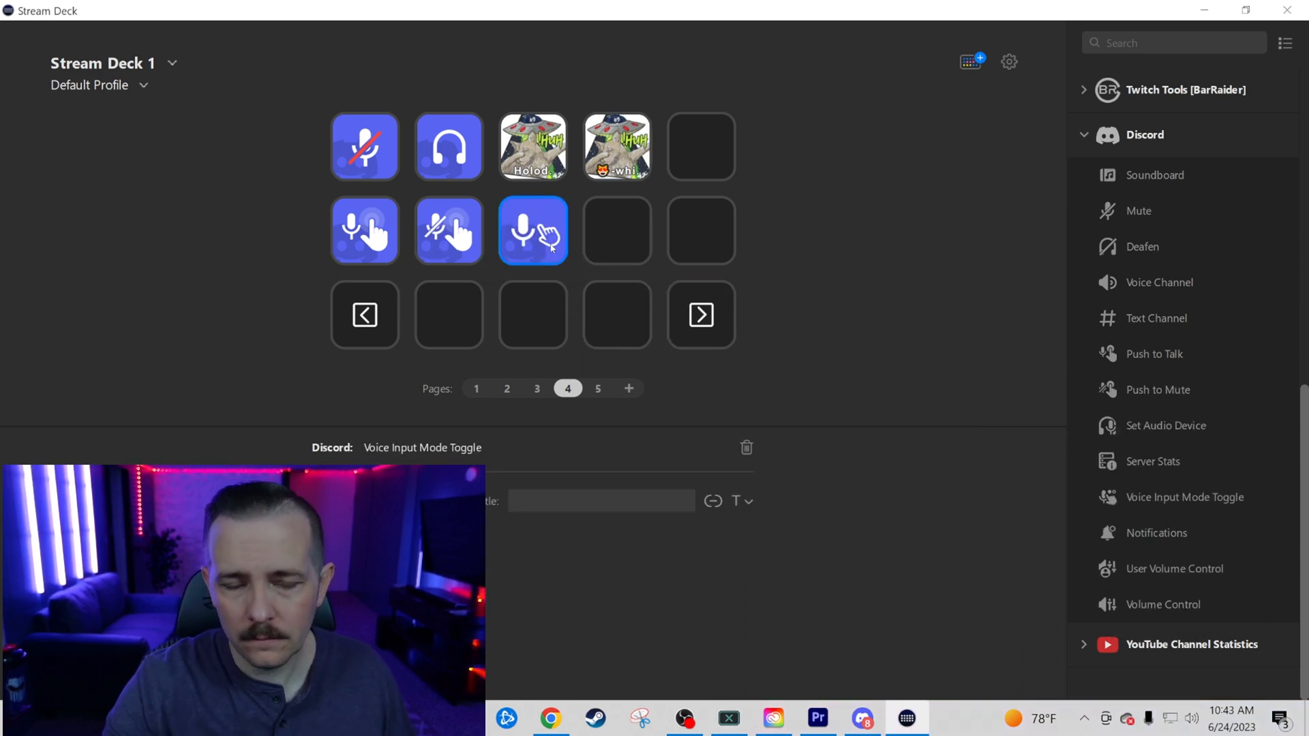
click(364, 148)
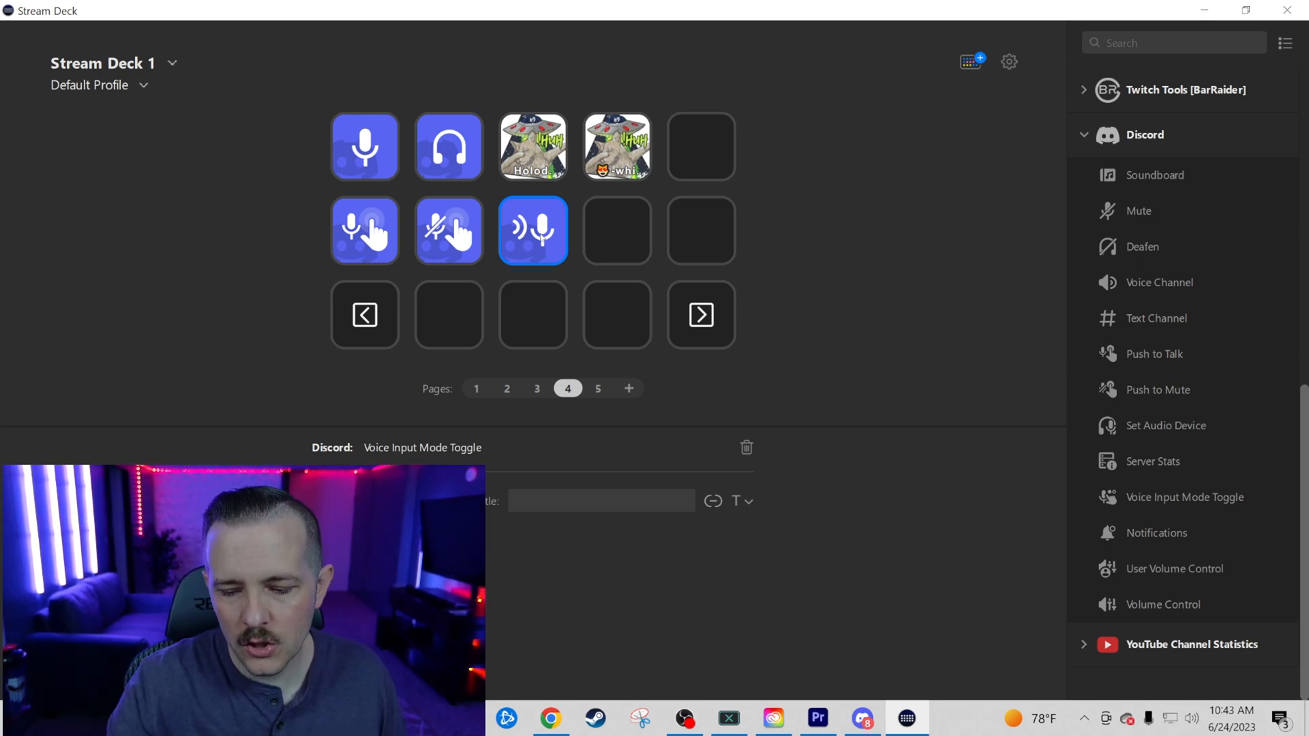
click(533, 232)
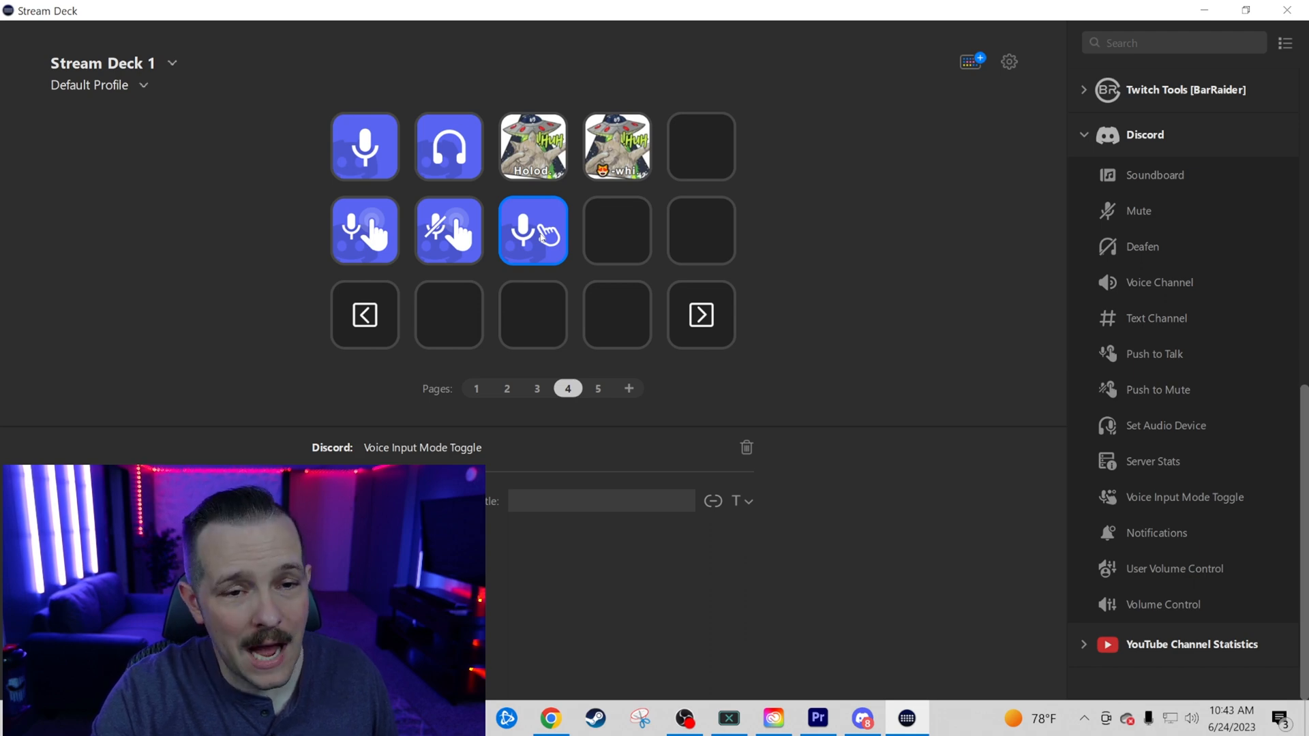
click(366, 232)
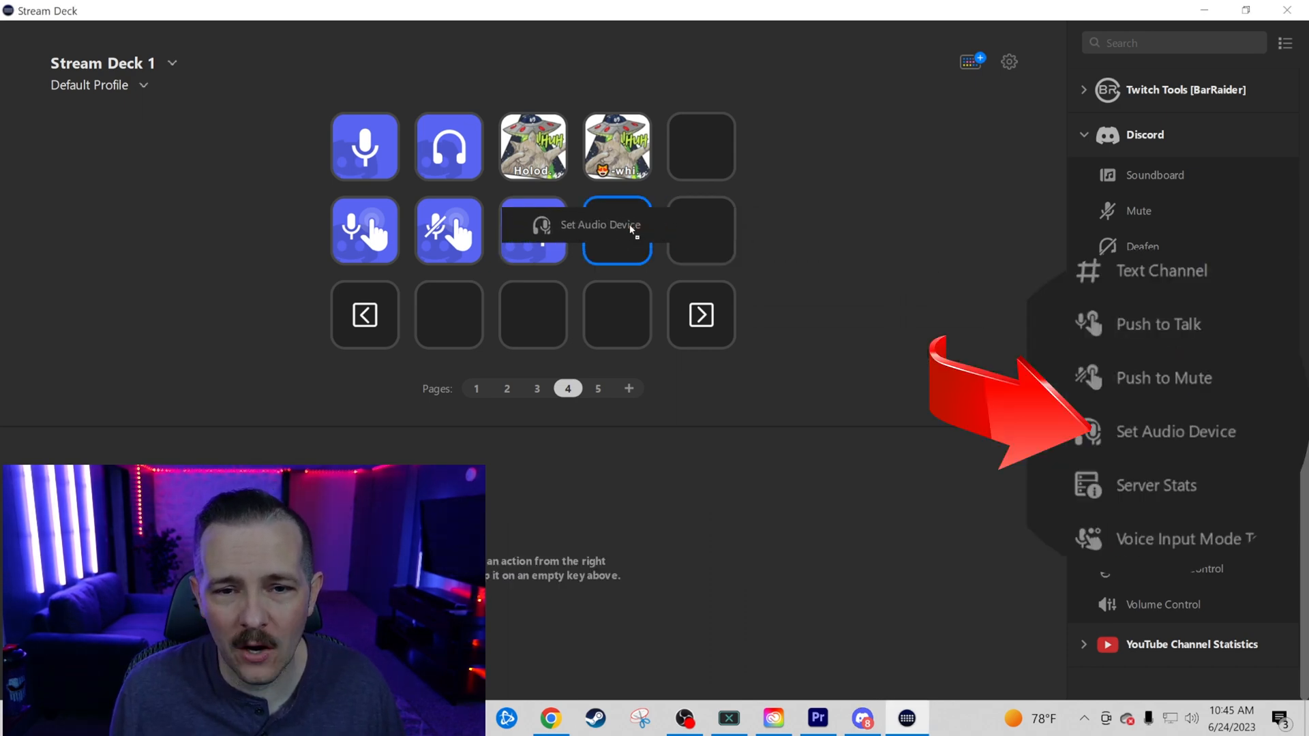
Add a Set Audio Device key in the second row with its mode set to Set Output
drag(1175, 432, 616, 230)
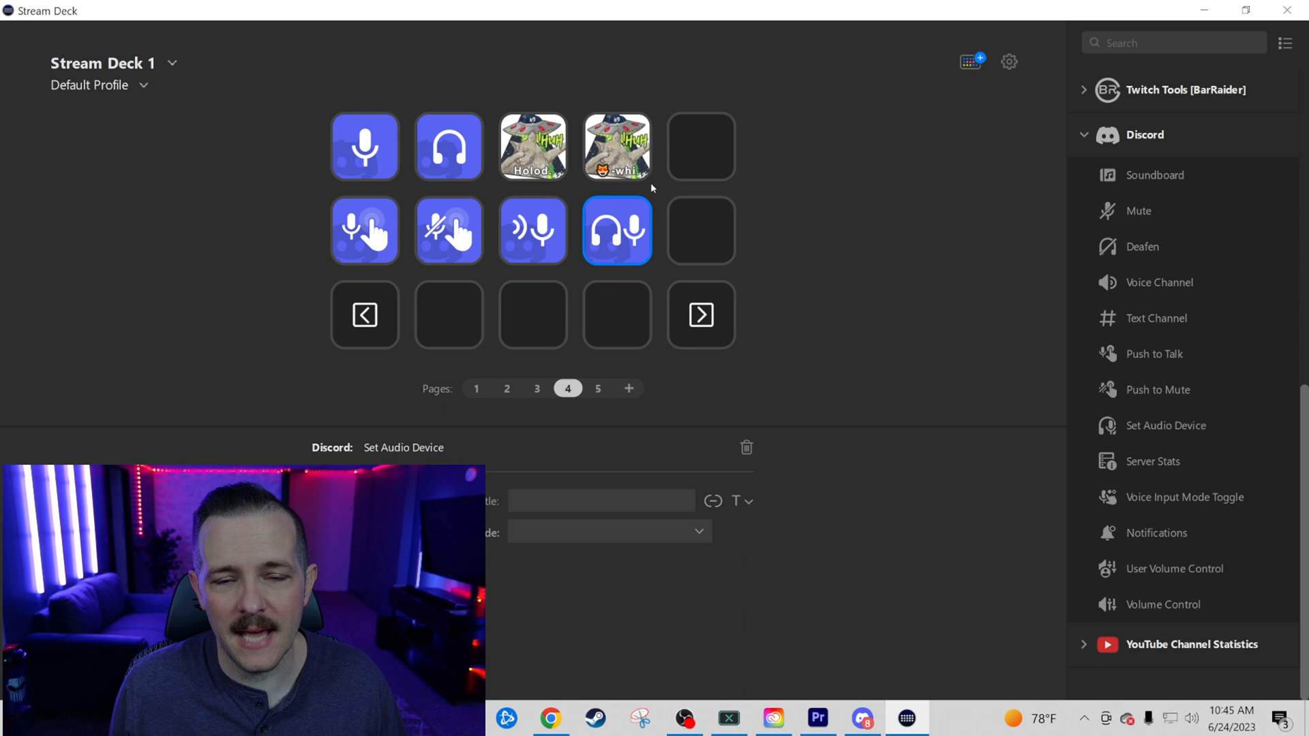
click(609, 531)
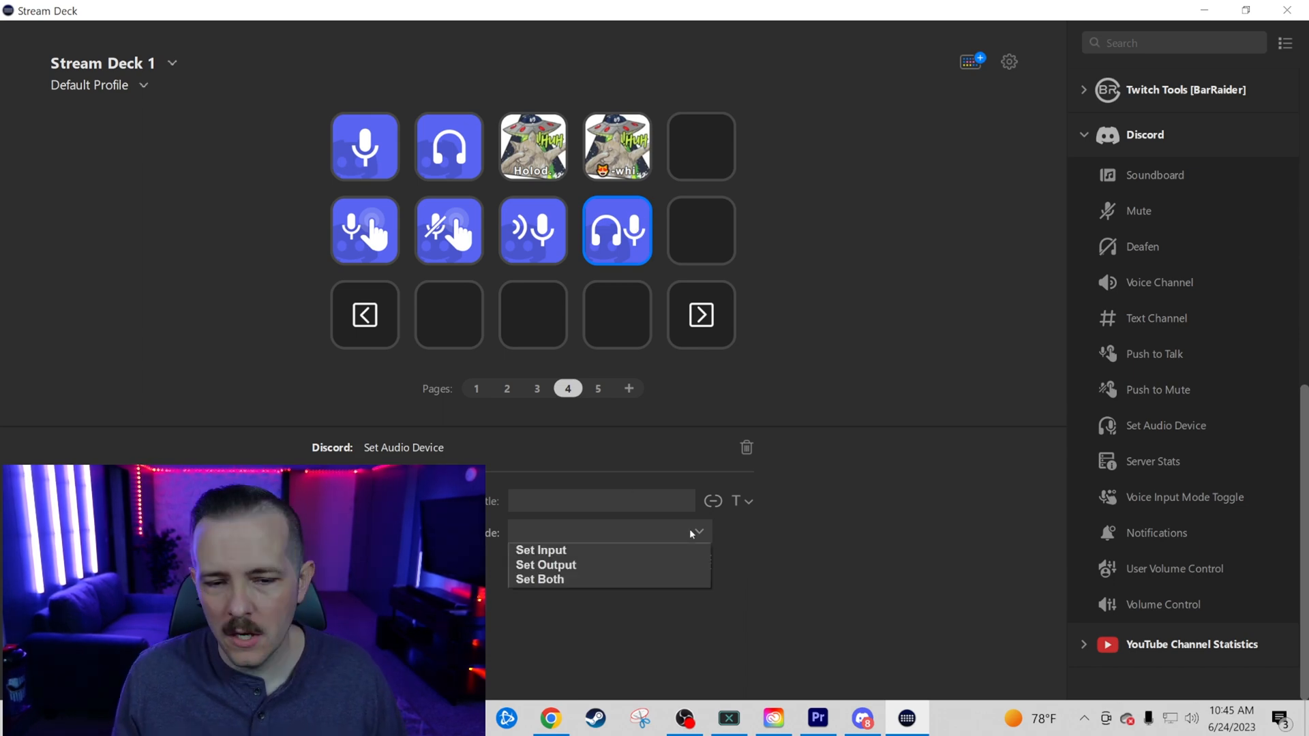
mouse_move(608, 565)
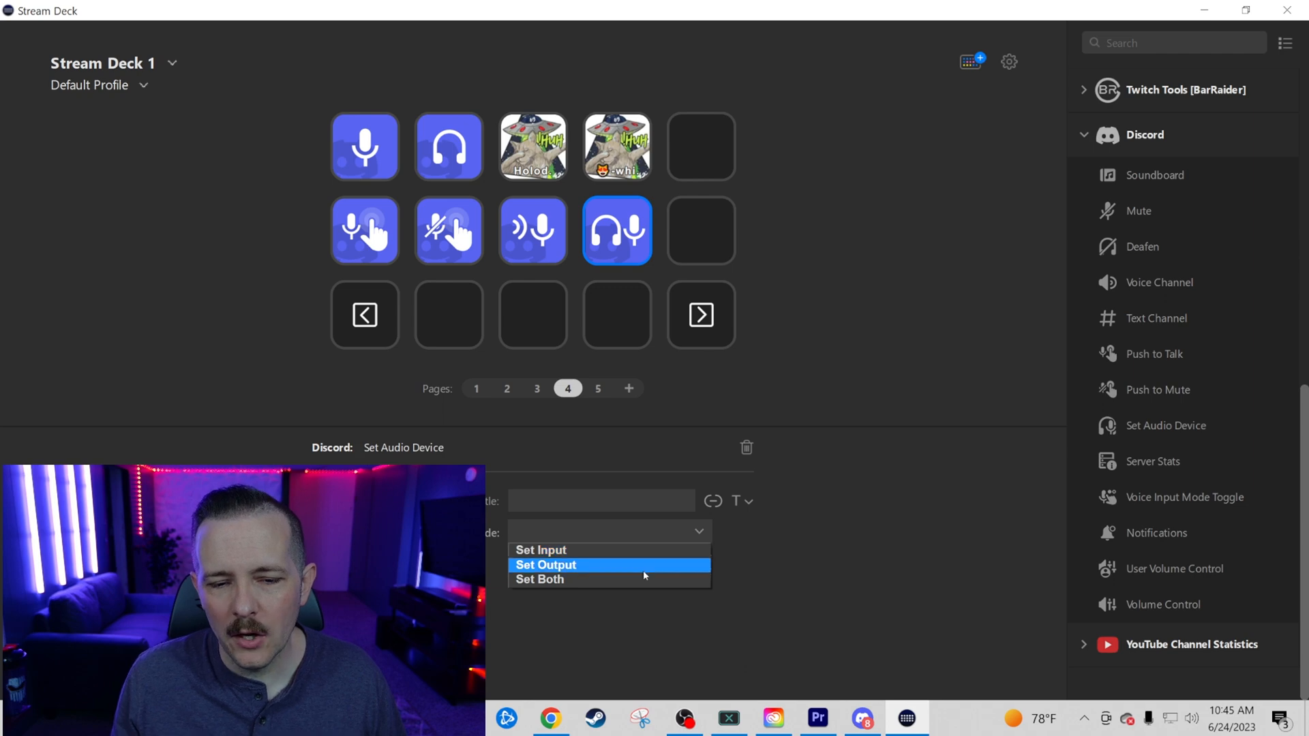
click(540, 579)
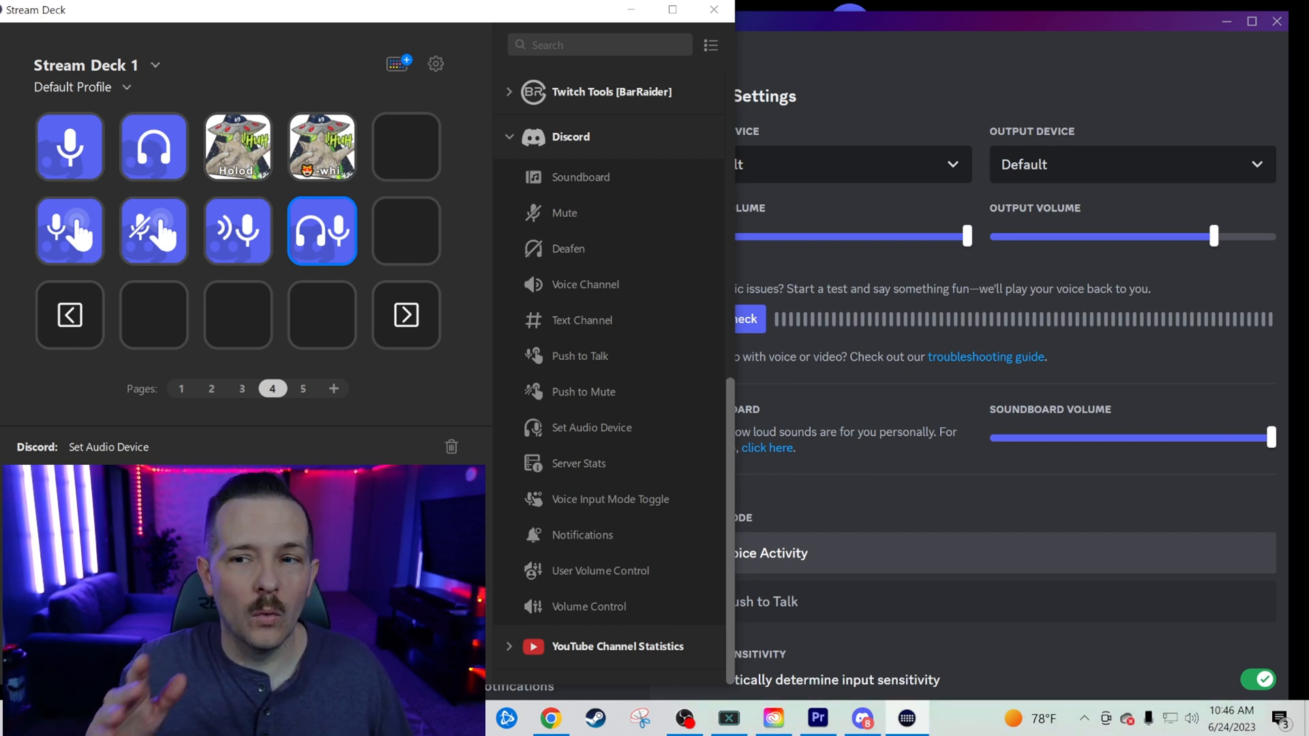
click(1129, 165)
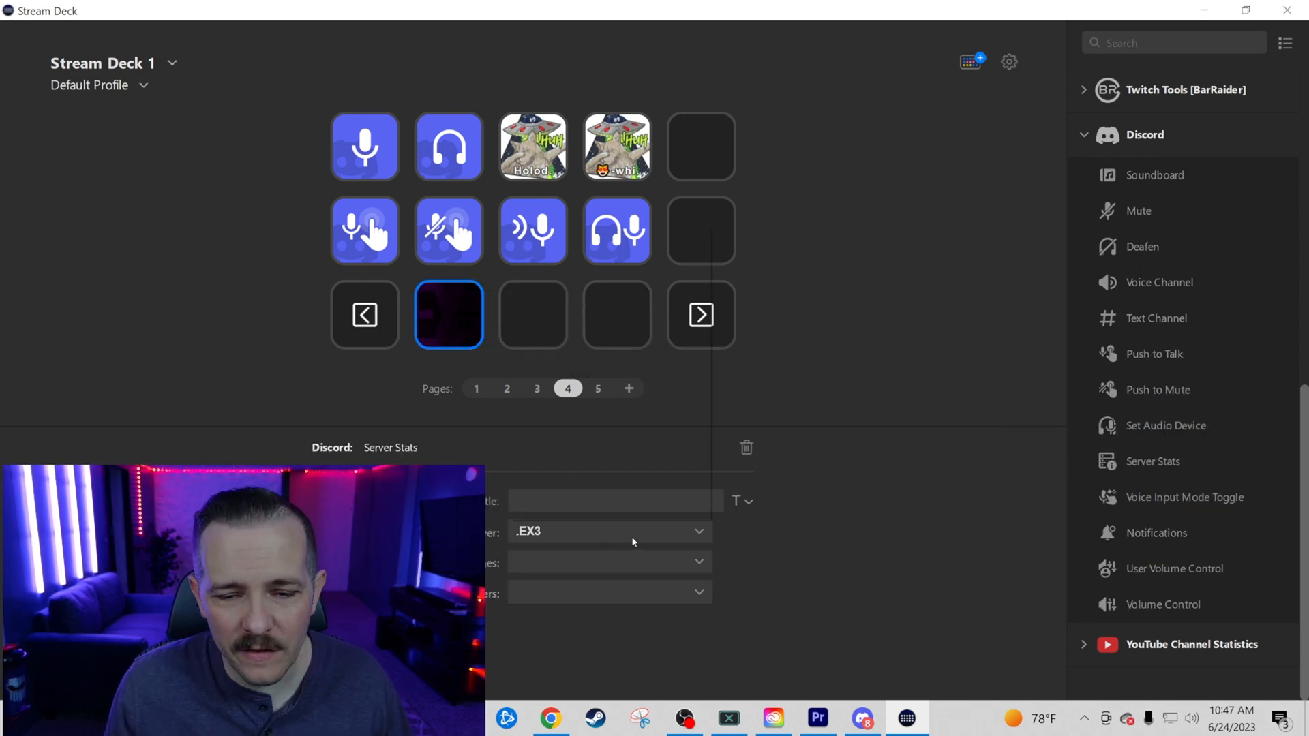
Point the Server Stats key at The Great Beyond, showing new message count and recently active users
click(609, 530)
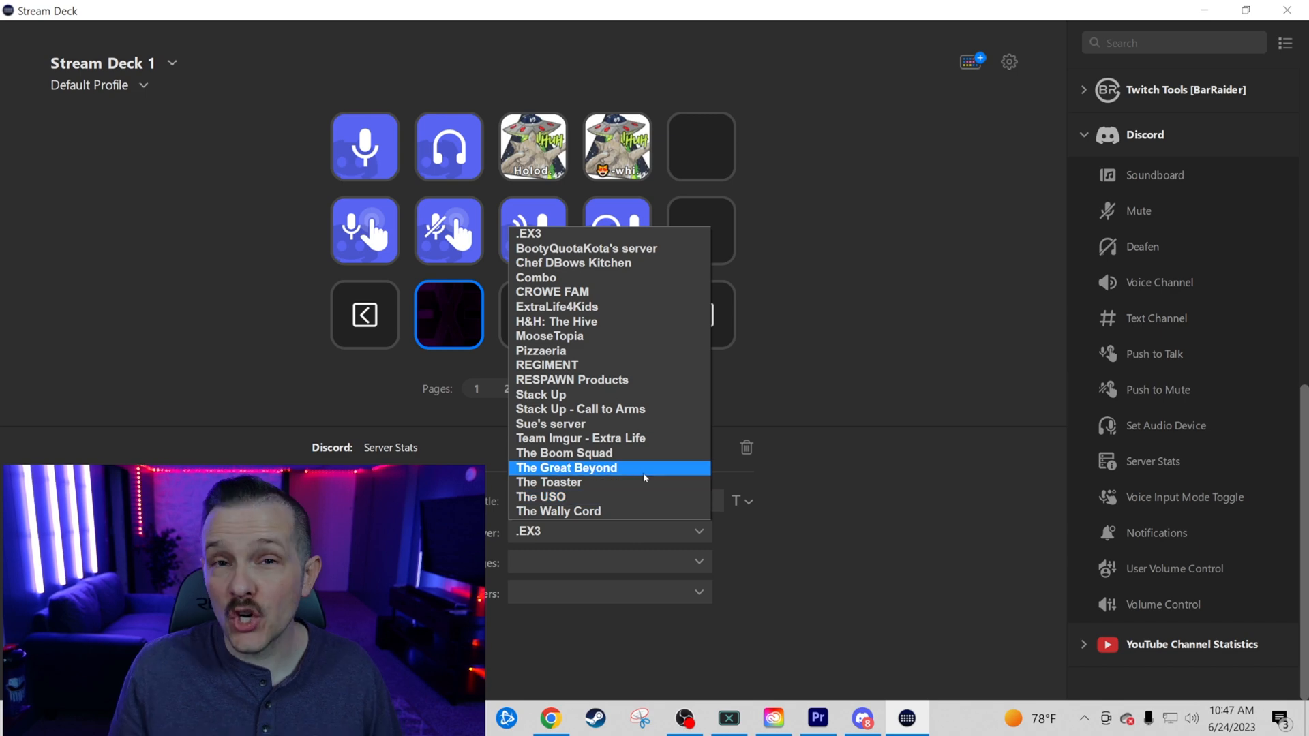
mouse_move(622, 497)
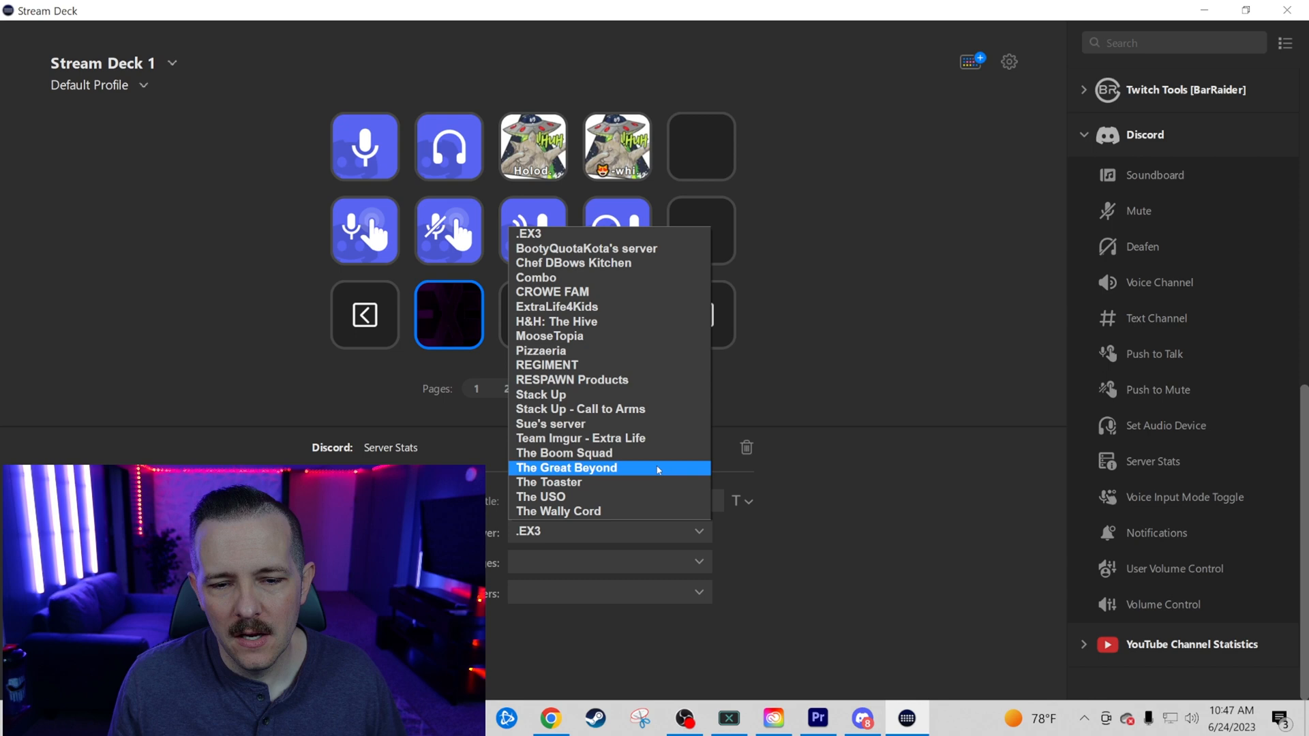
click(566, 467)
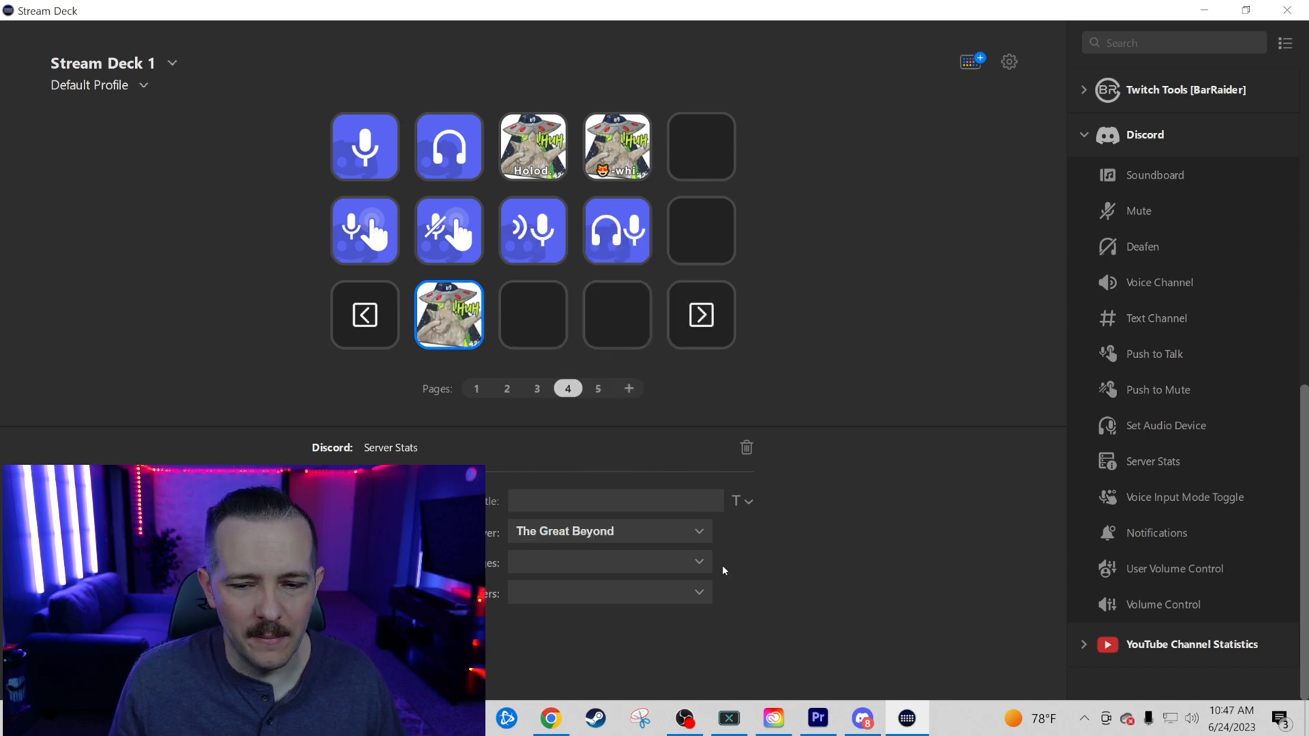
click(608, 561)
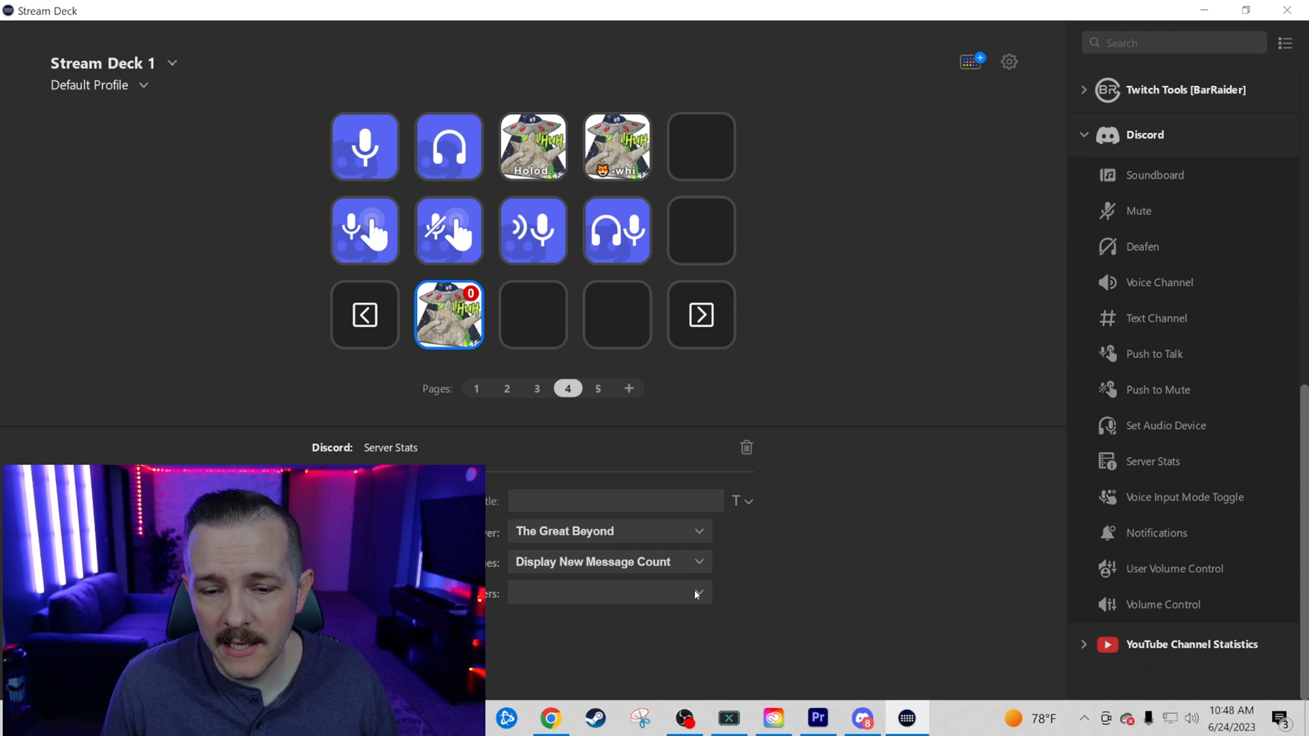
click(610, 593)
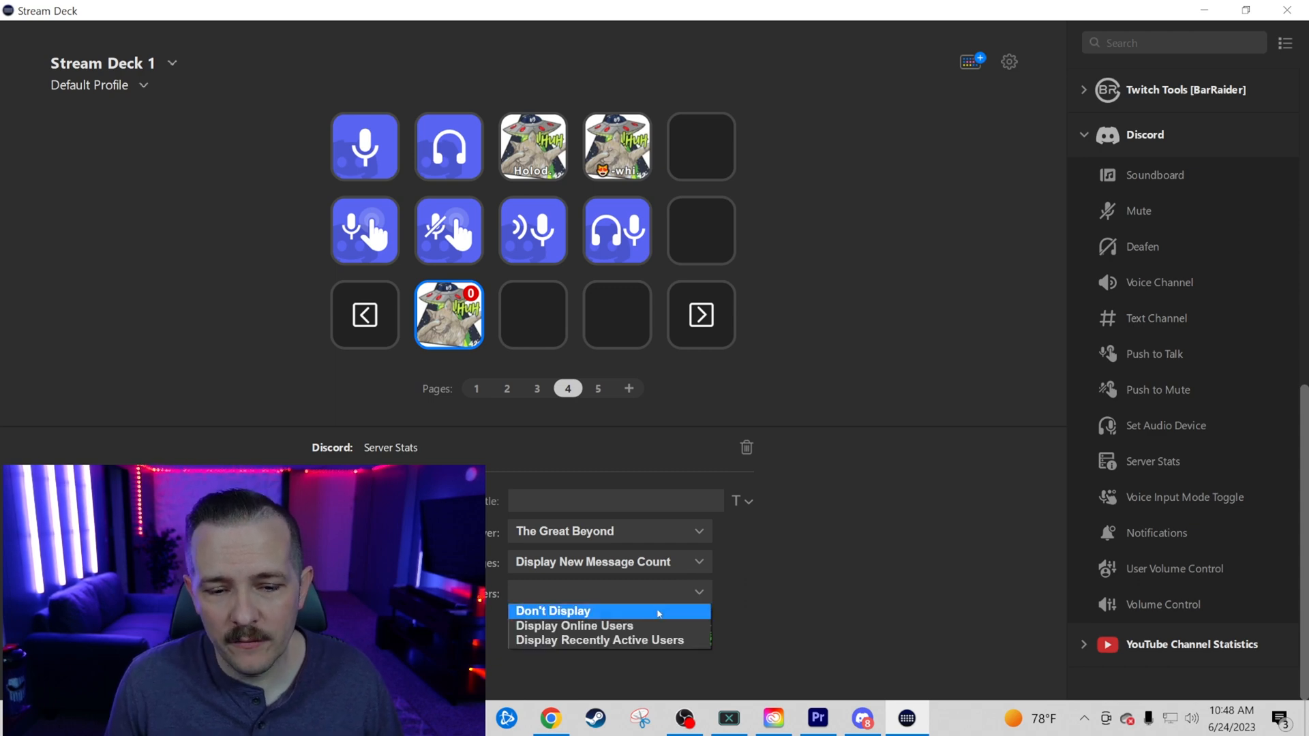
mouse_move(609, 626)
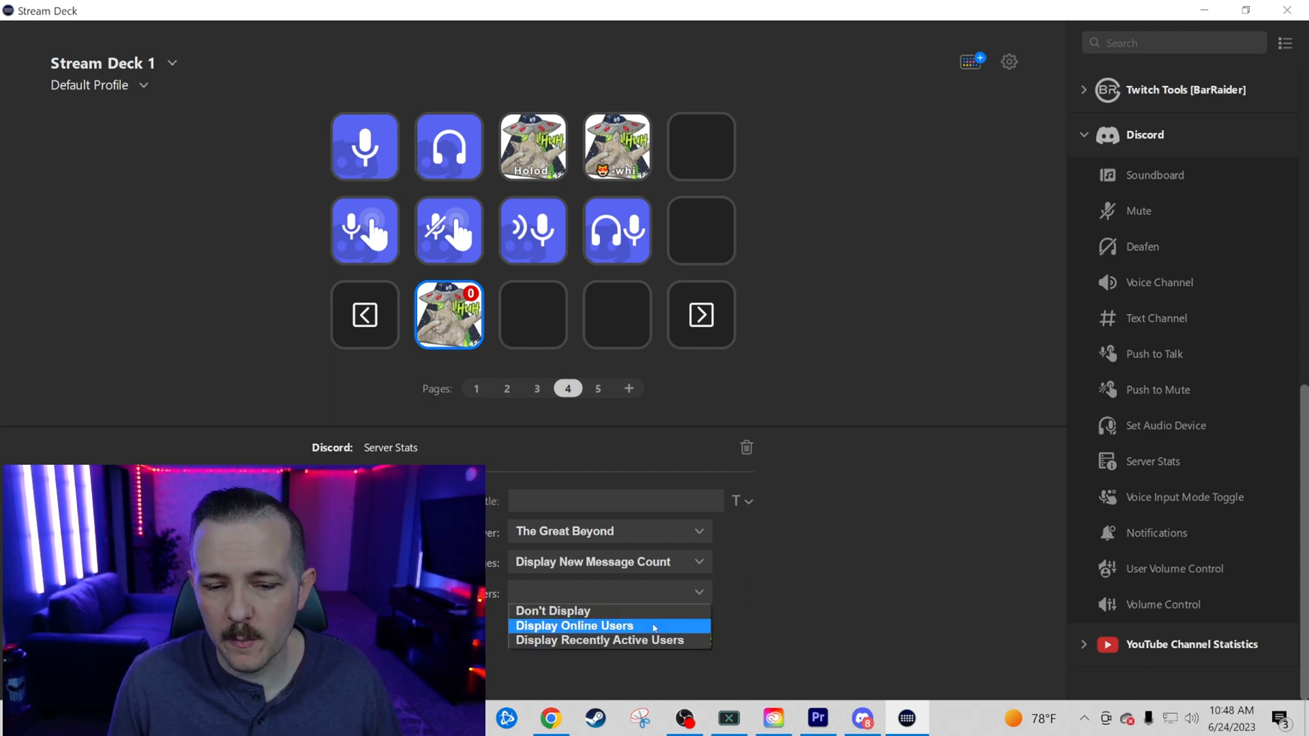
mouse_move(600, 641)
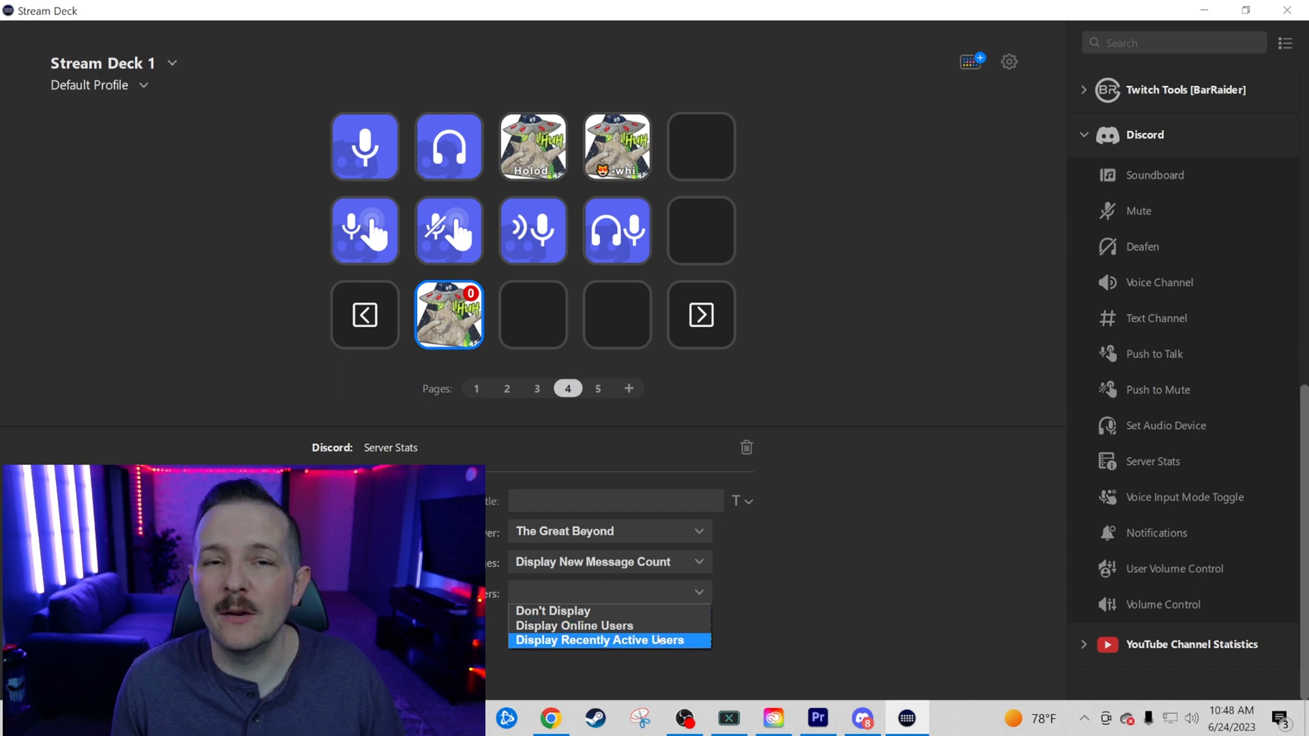
click(572, 625)
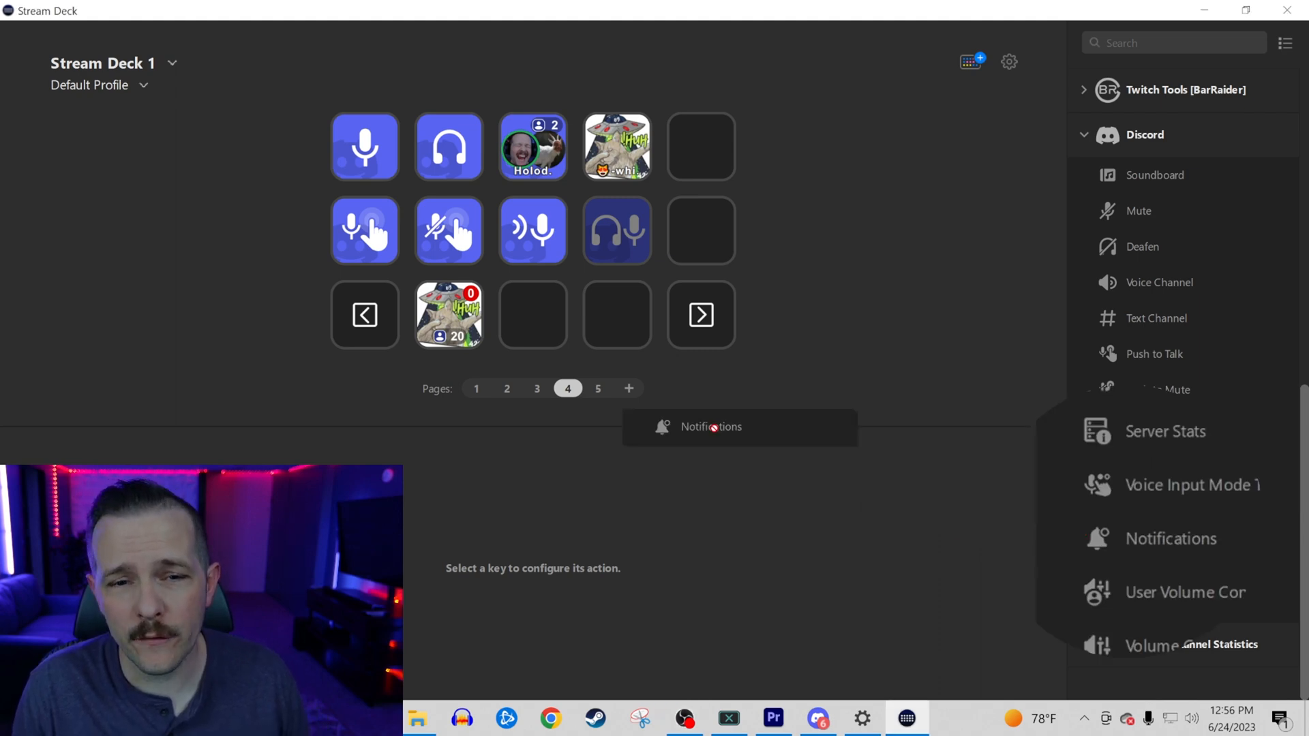
Add a Discord Notifications key beside Server Stats on page 4 and test it
drag(710, 426, 533, 315)
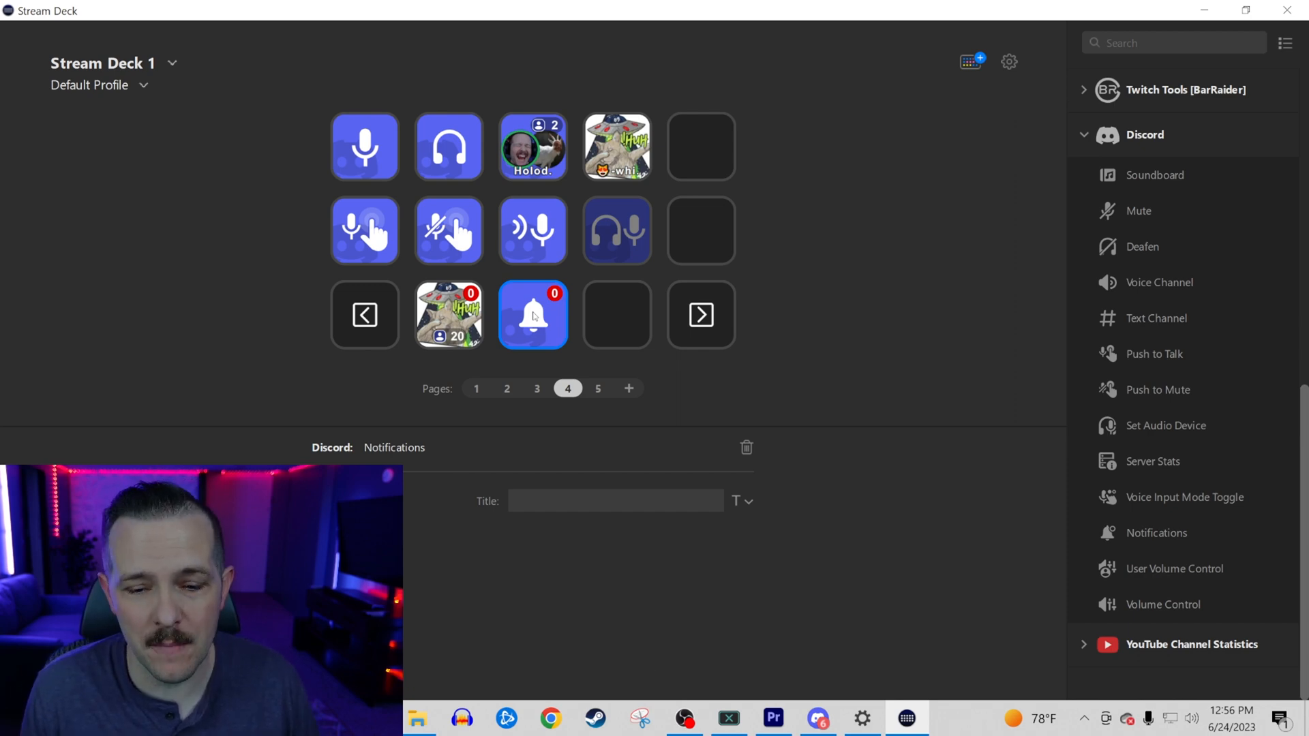
click(533, 315)
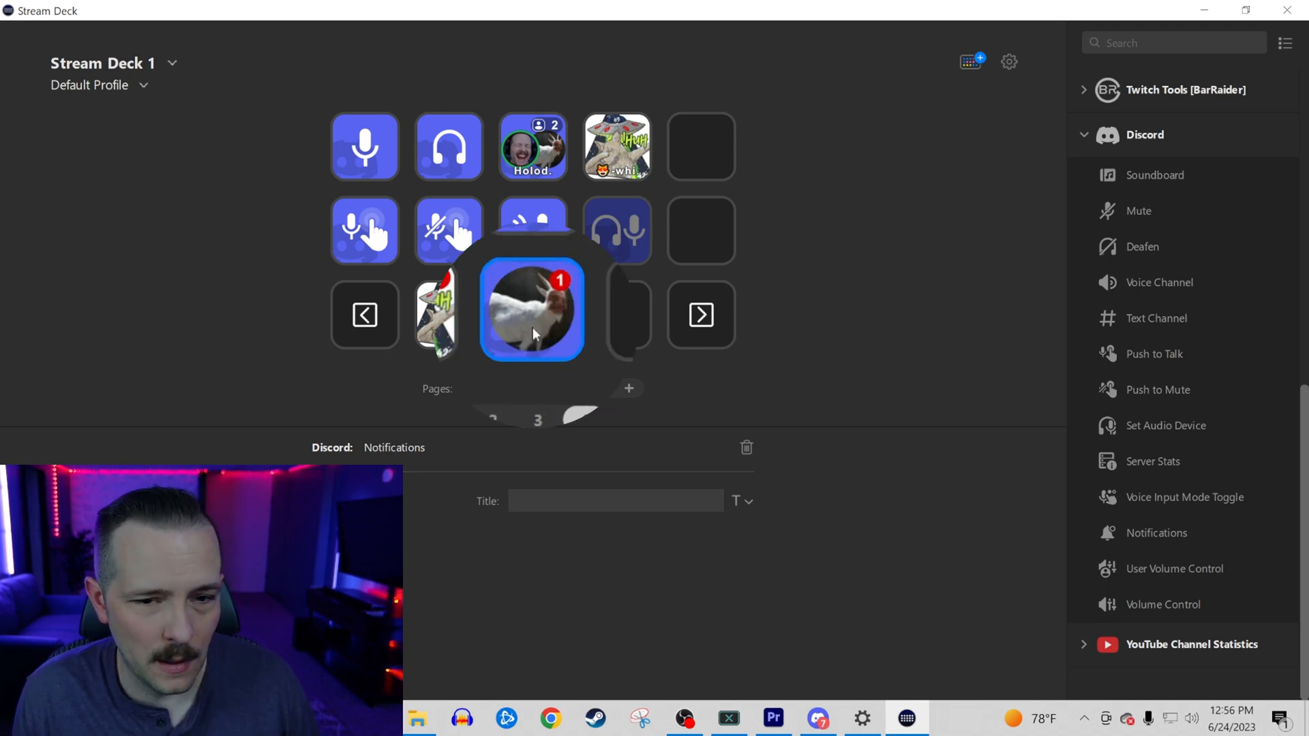
click(567, 389)
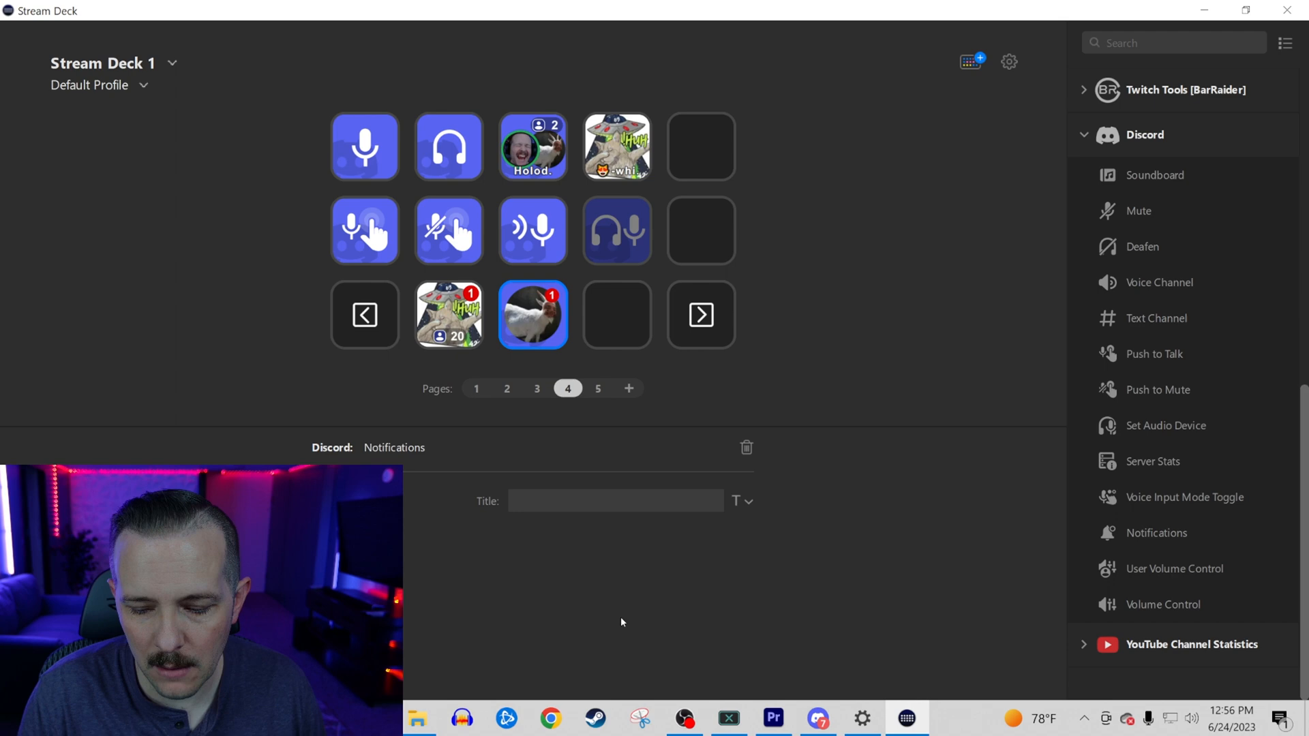
click(533, 315)
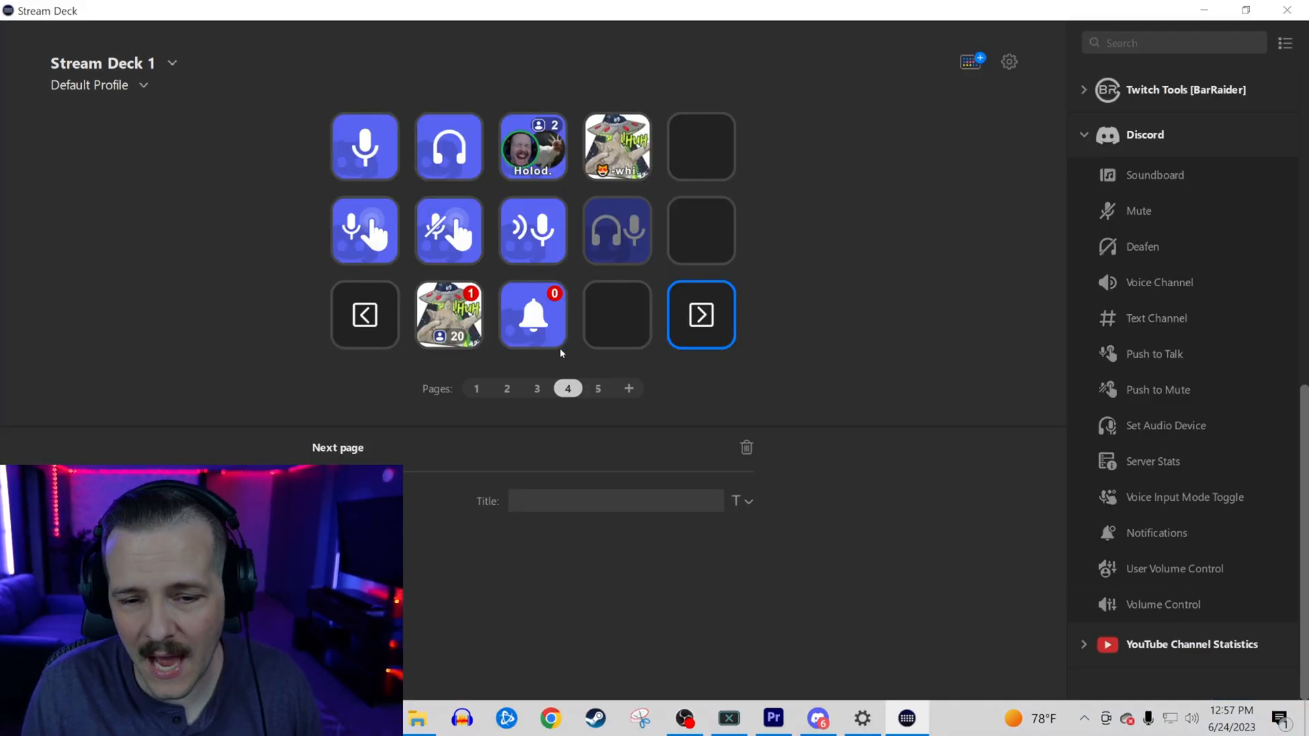
On page 5, give the User Volume Control key a Dynamic (Vertical) icon and a lower step size
click(701, 315)
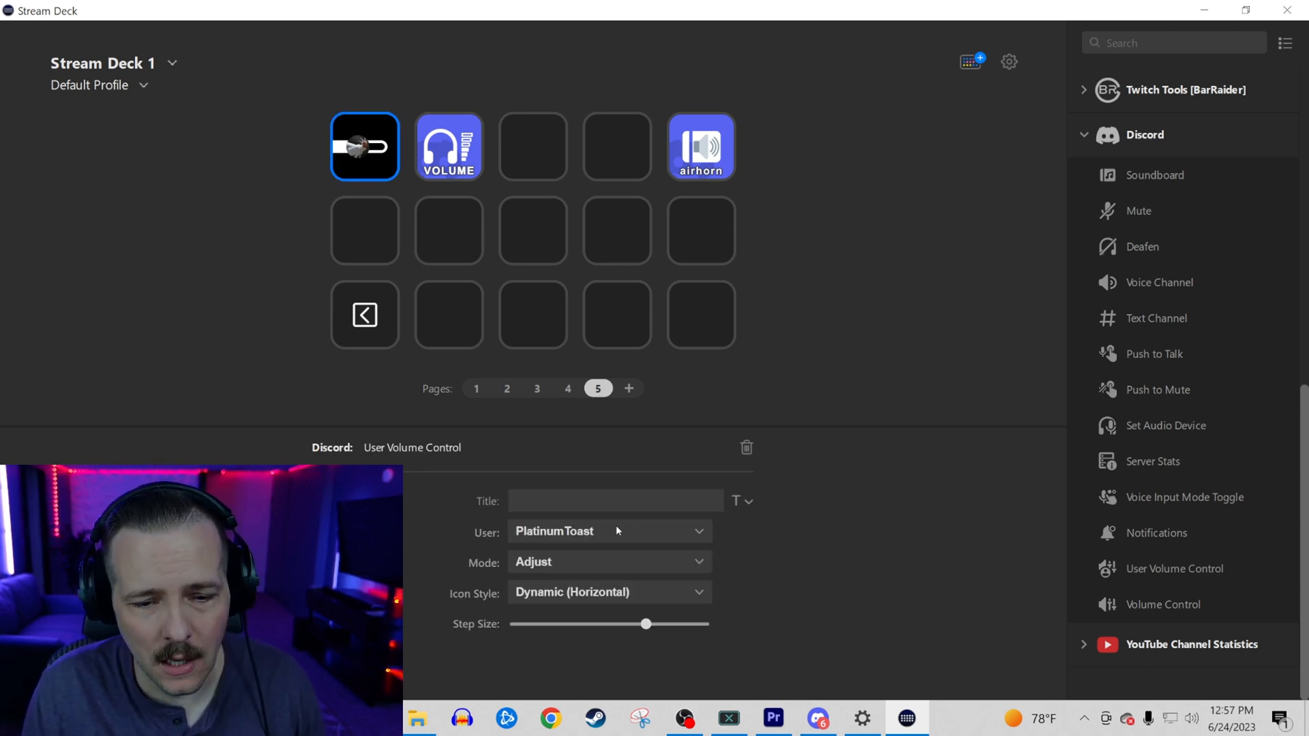
click(610, 561)
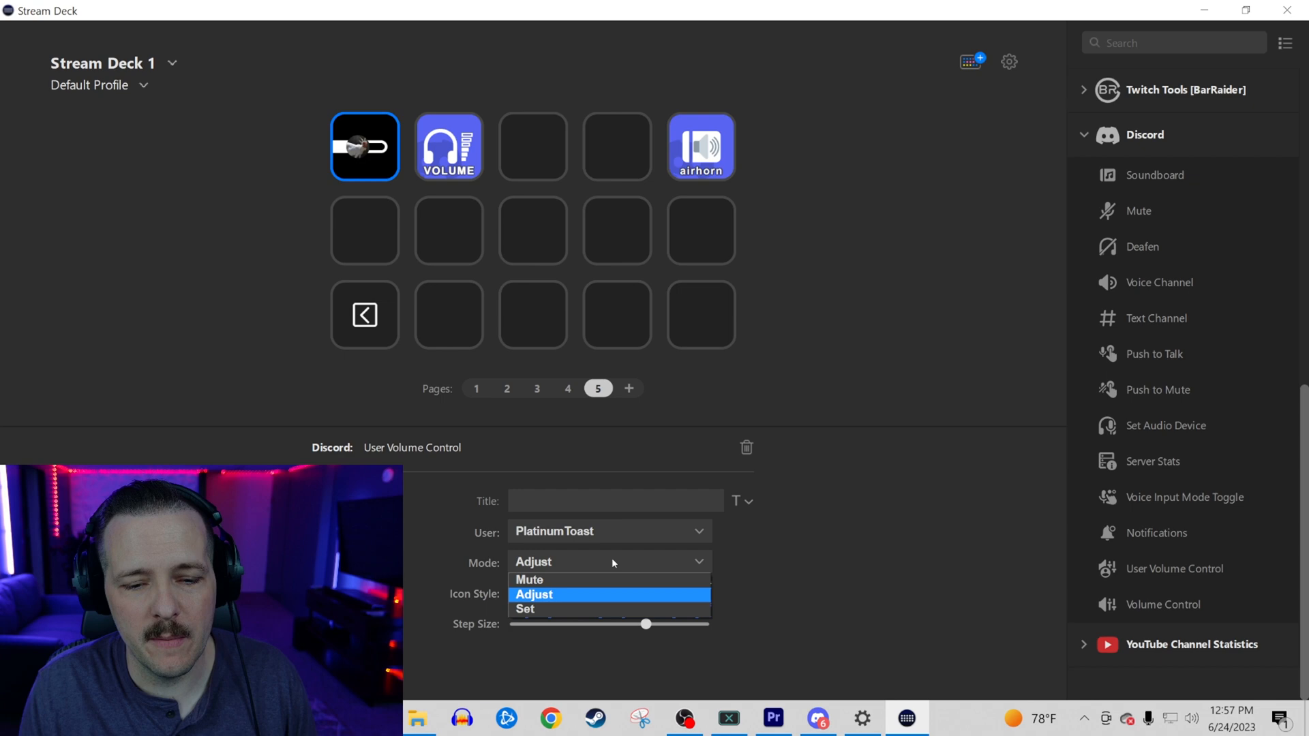
mouse_move(589, 601)
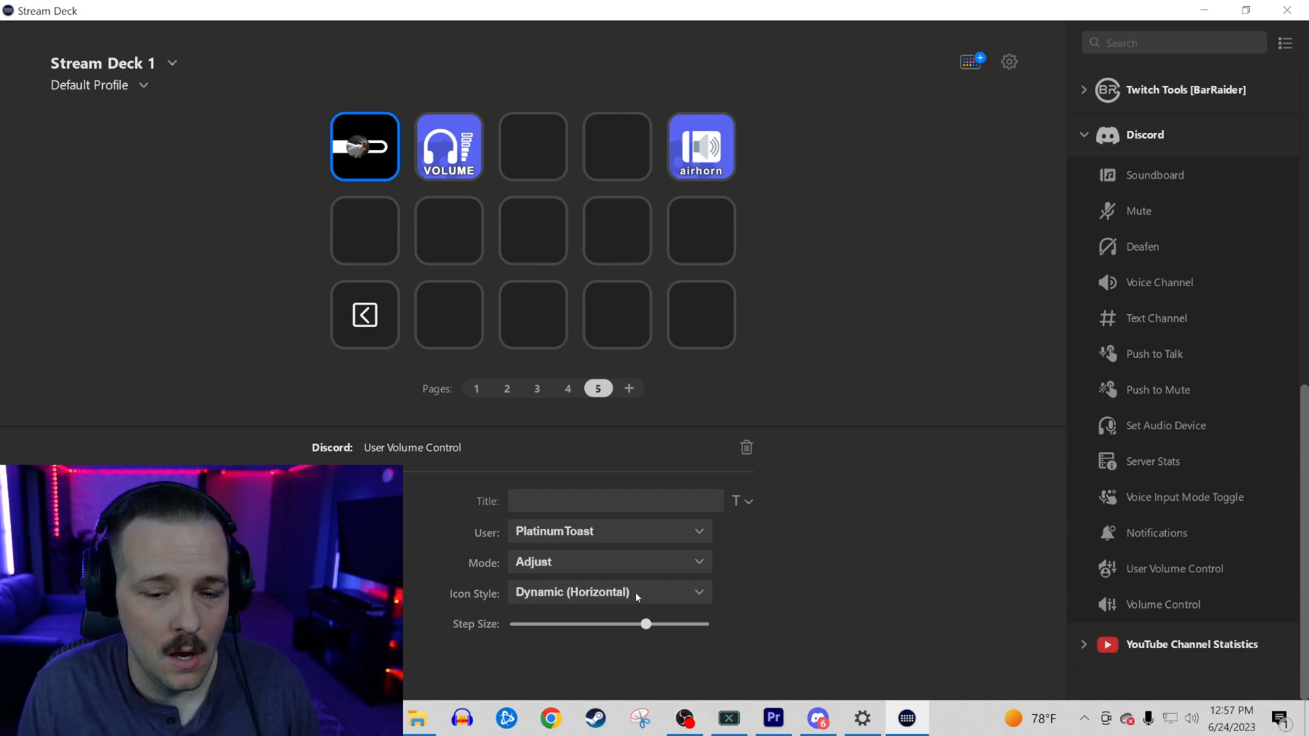
click(608, 591)
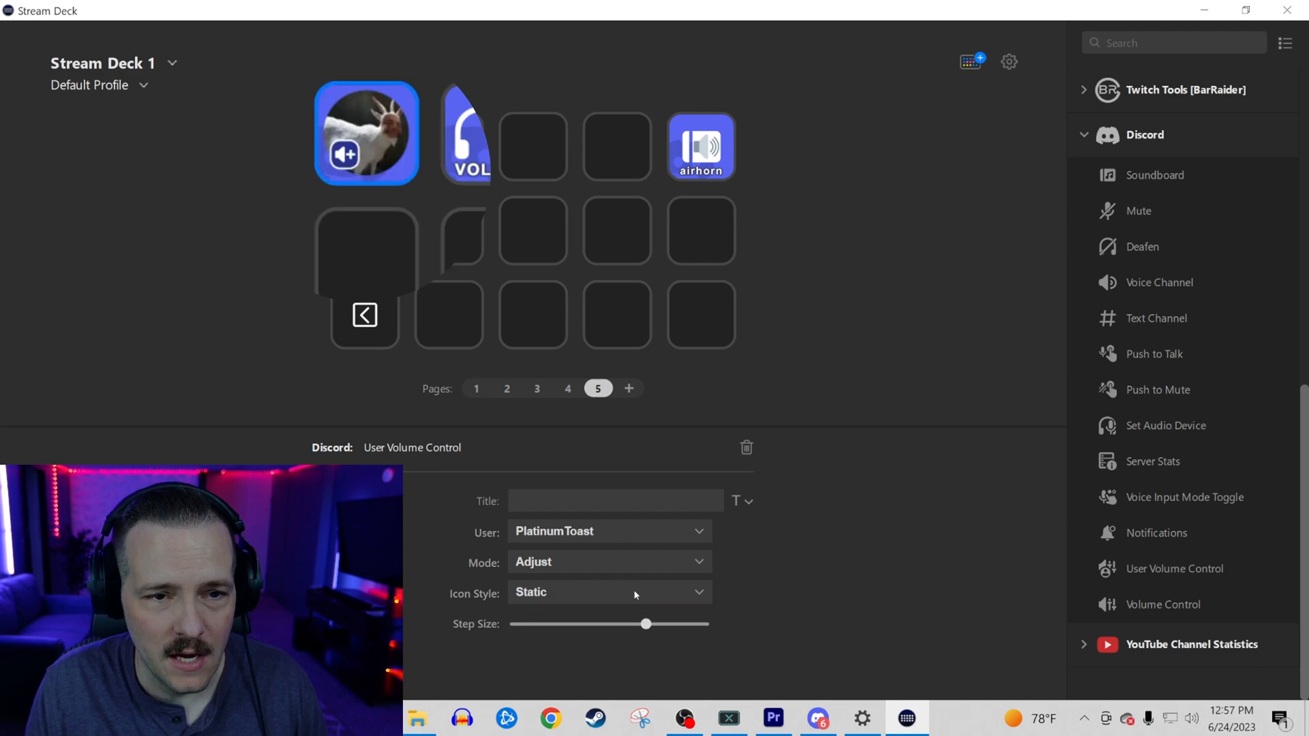
click(608, 591)
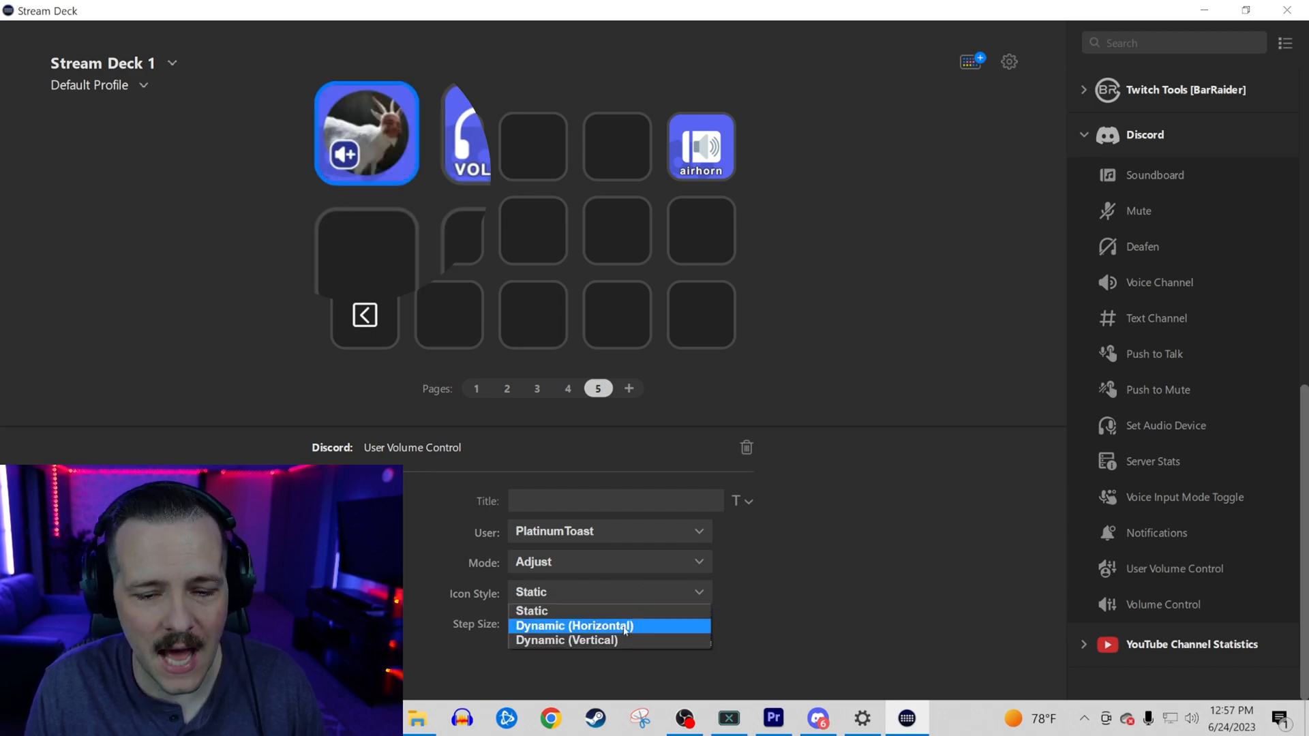
click(573, 626)
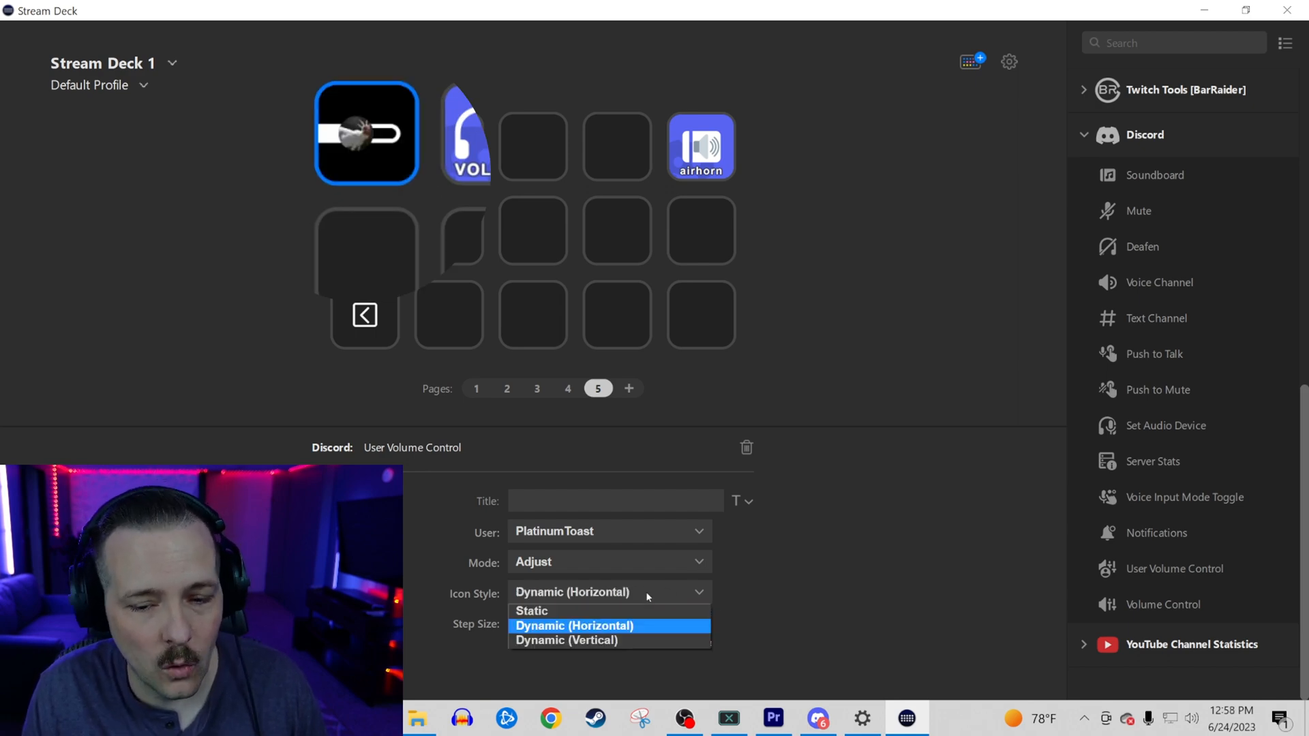
click(567, 641)
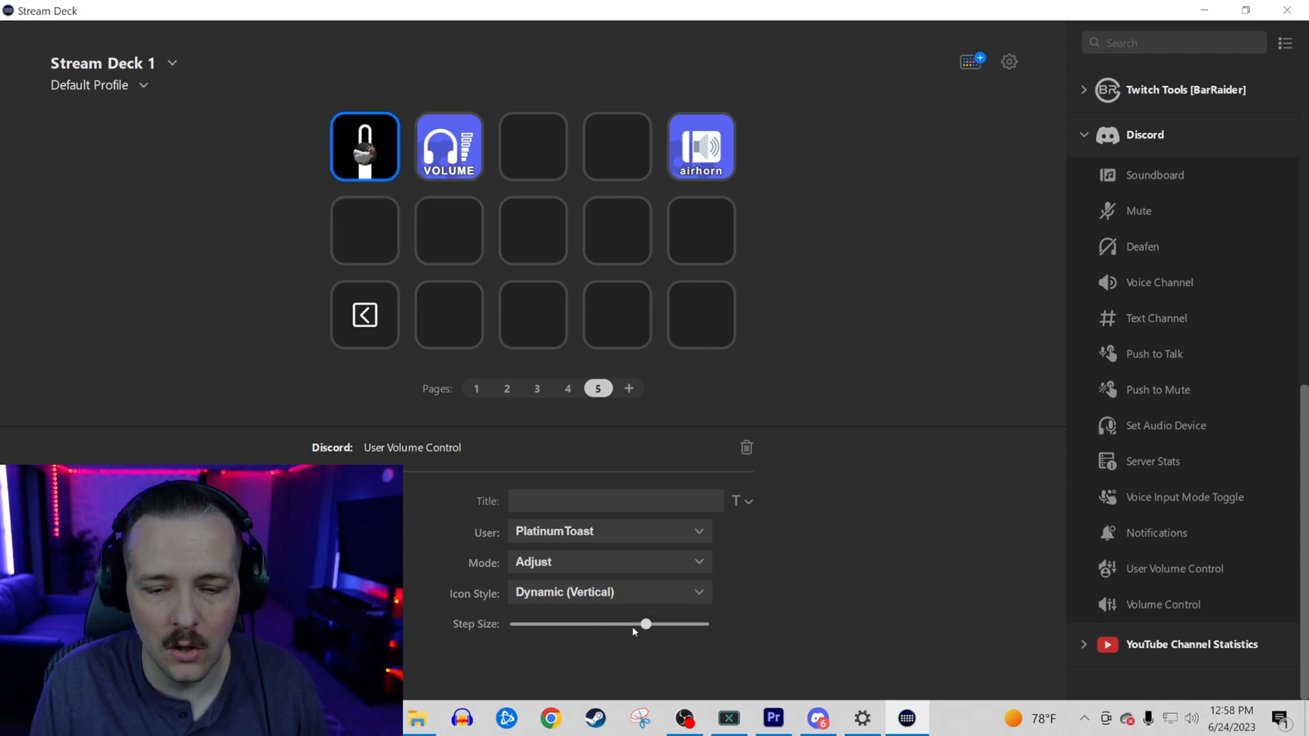
drag(645, 623, 575, 623)
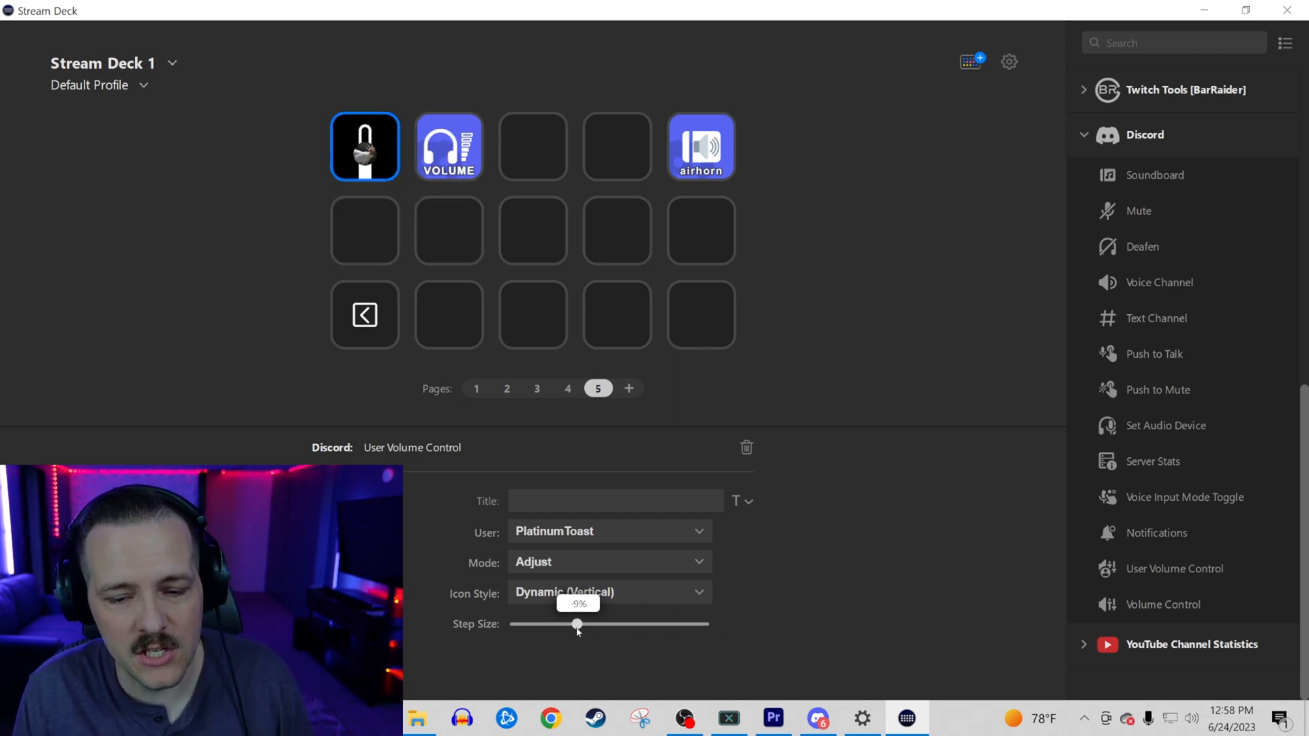
drag(575, 623, 618, 623)
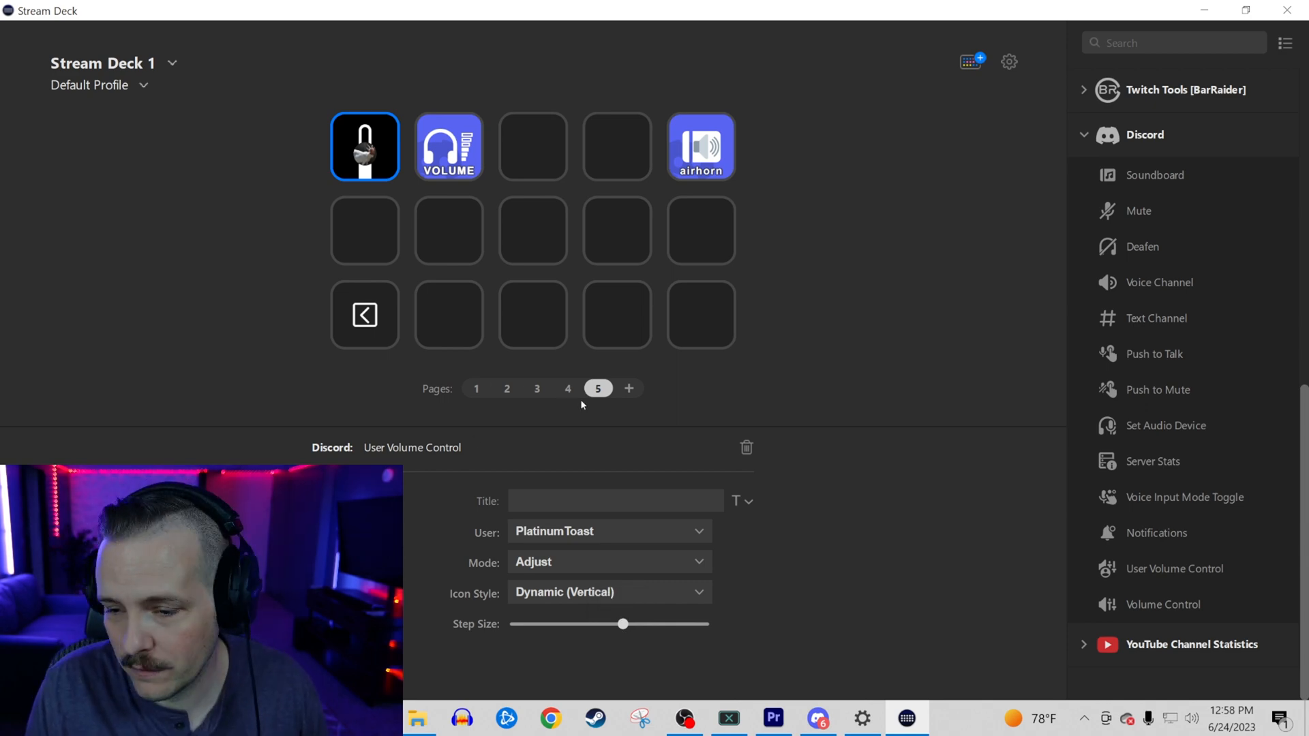
mouse_move(693, 552)
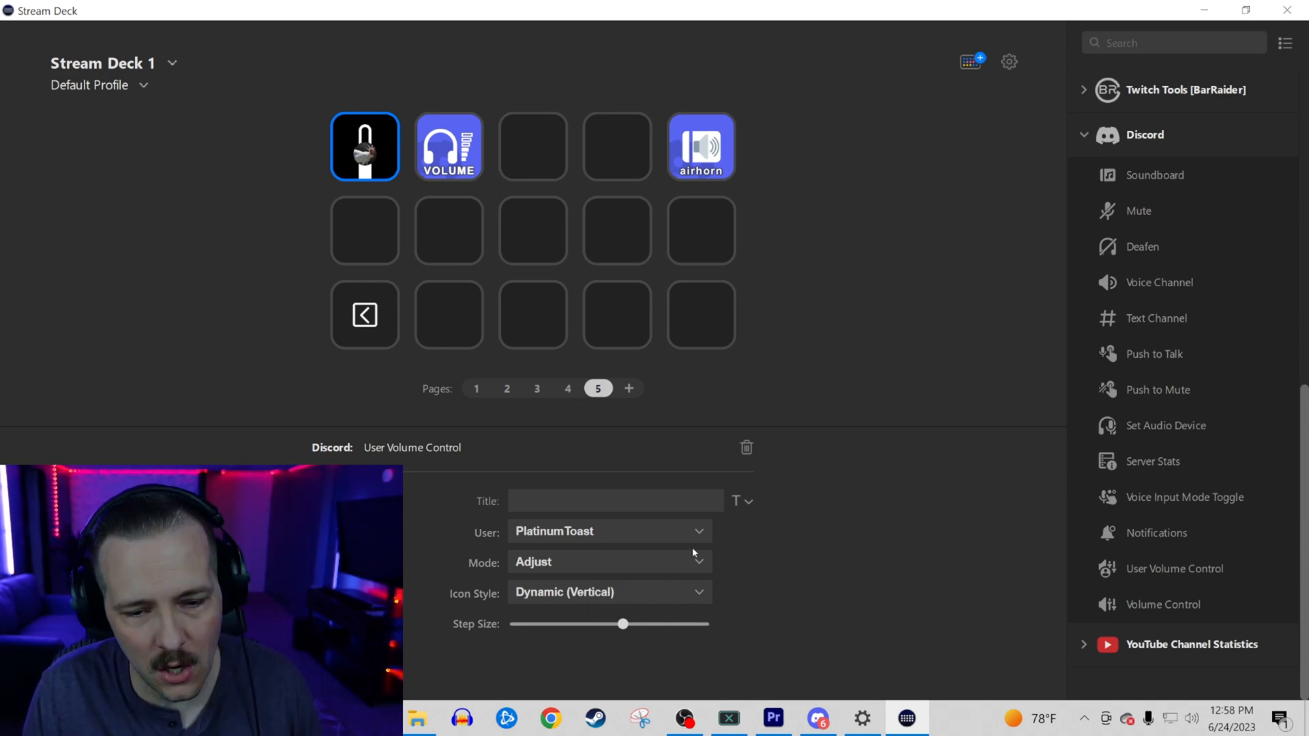
Switch Mode to Set and settle the Desired Volume slider around 78% after trying ~160%
click(608, 562)
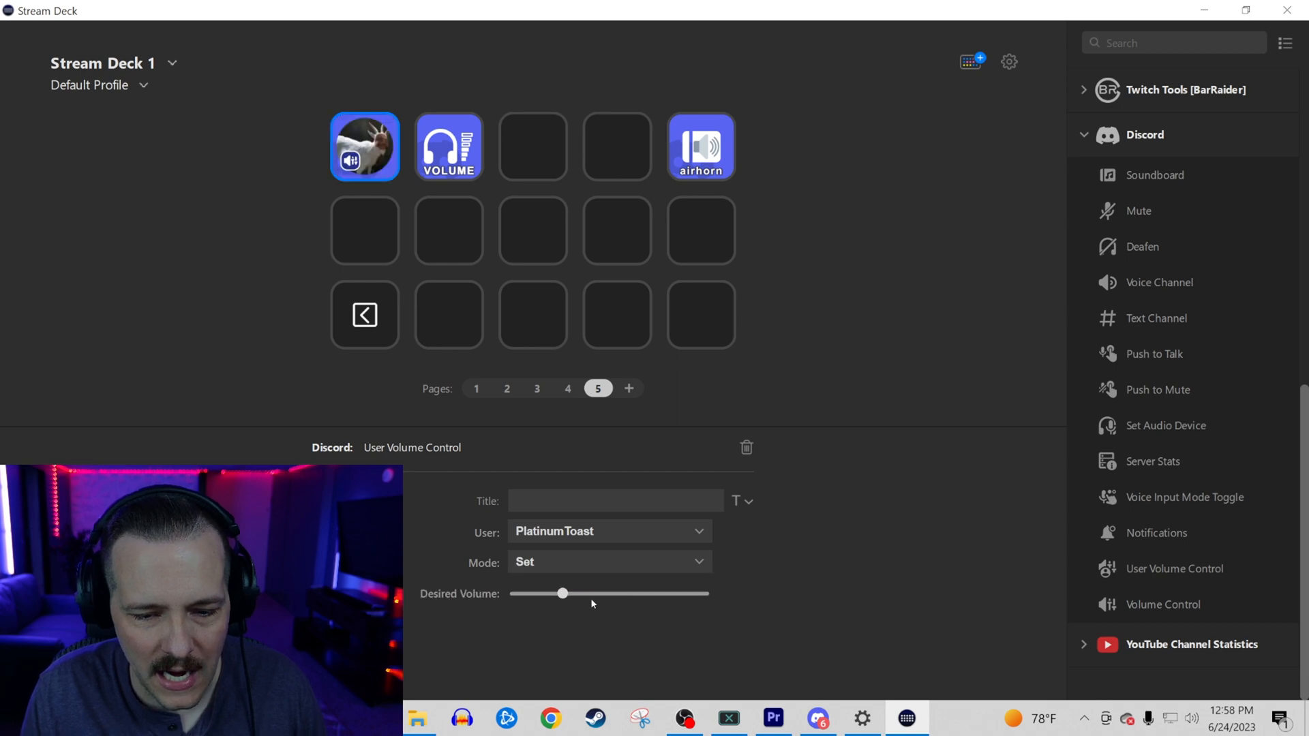
drag(560, 593, 664, 593)
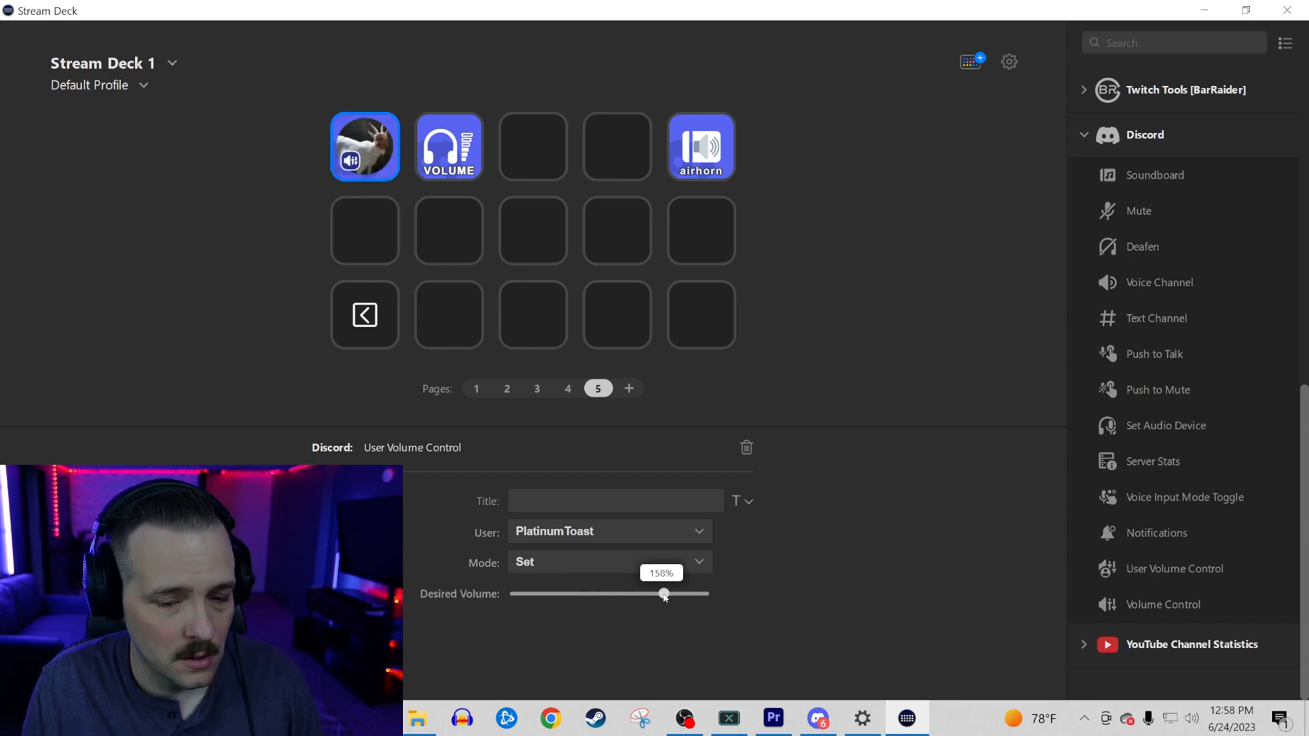
drag(663, 593, 666, 593)
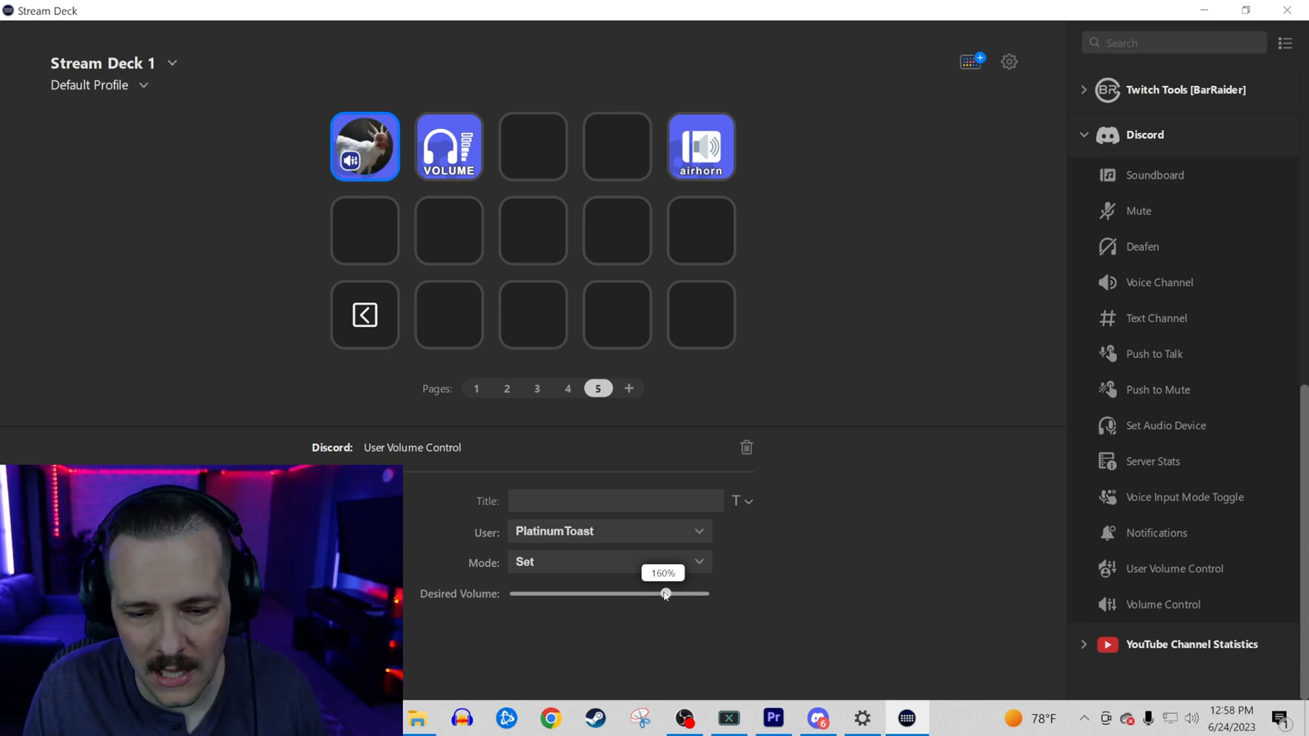
drag(666, 593, 586, 593)
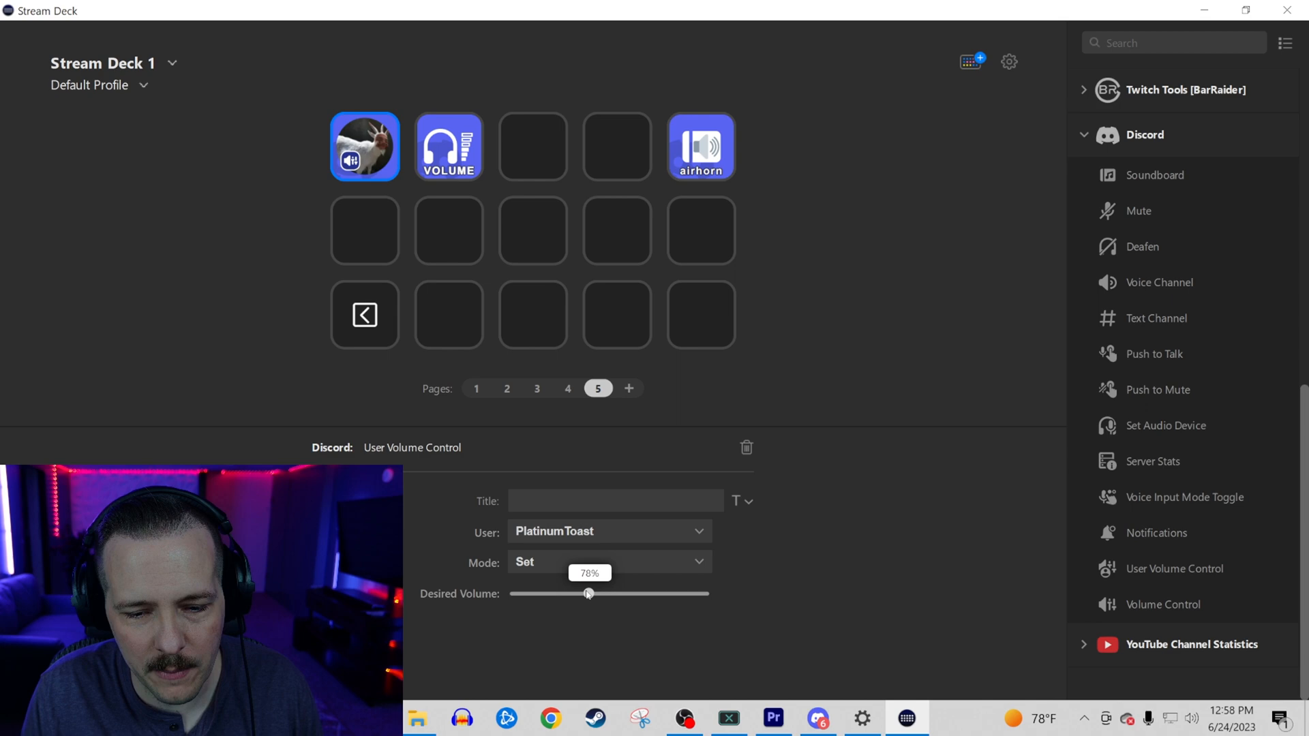
drag(587, 593, 580, 593)
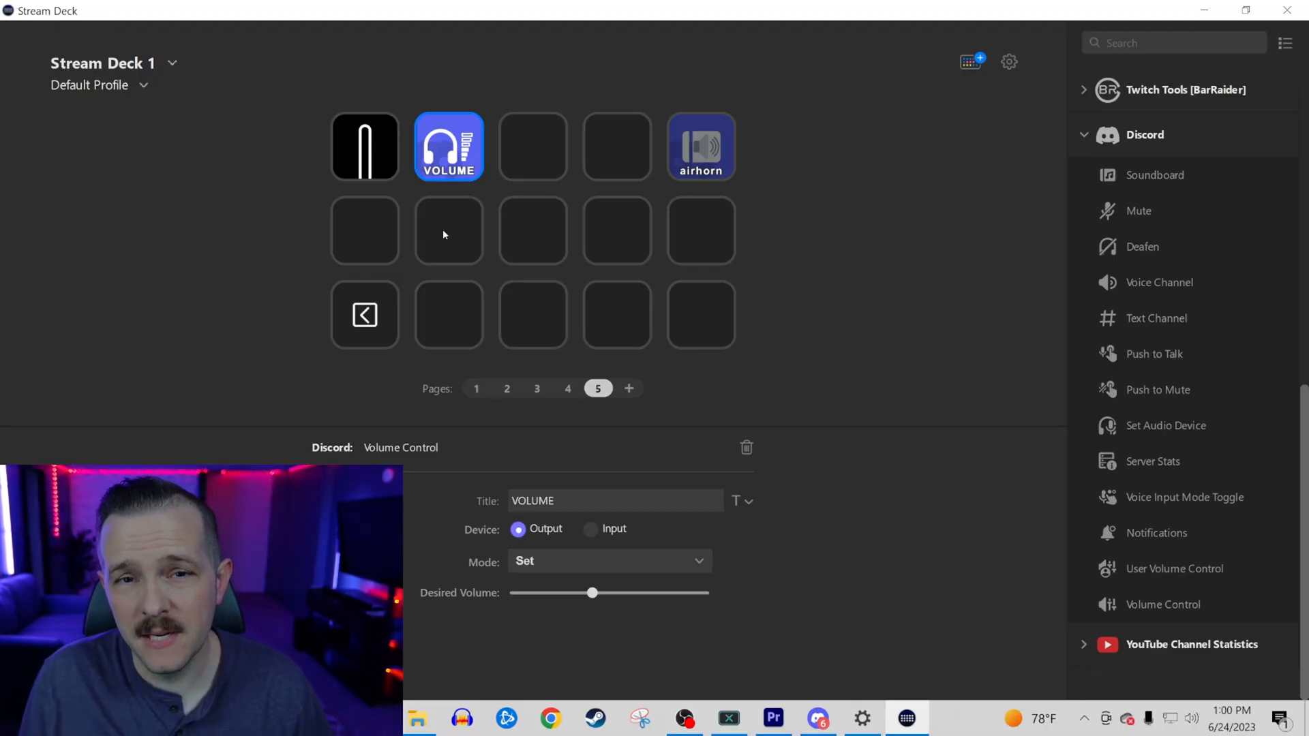
mouse_move(571, 537)
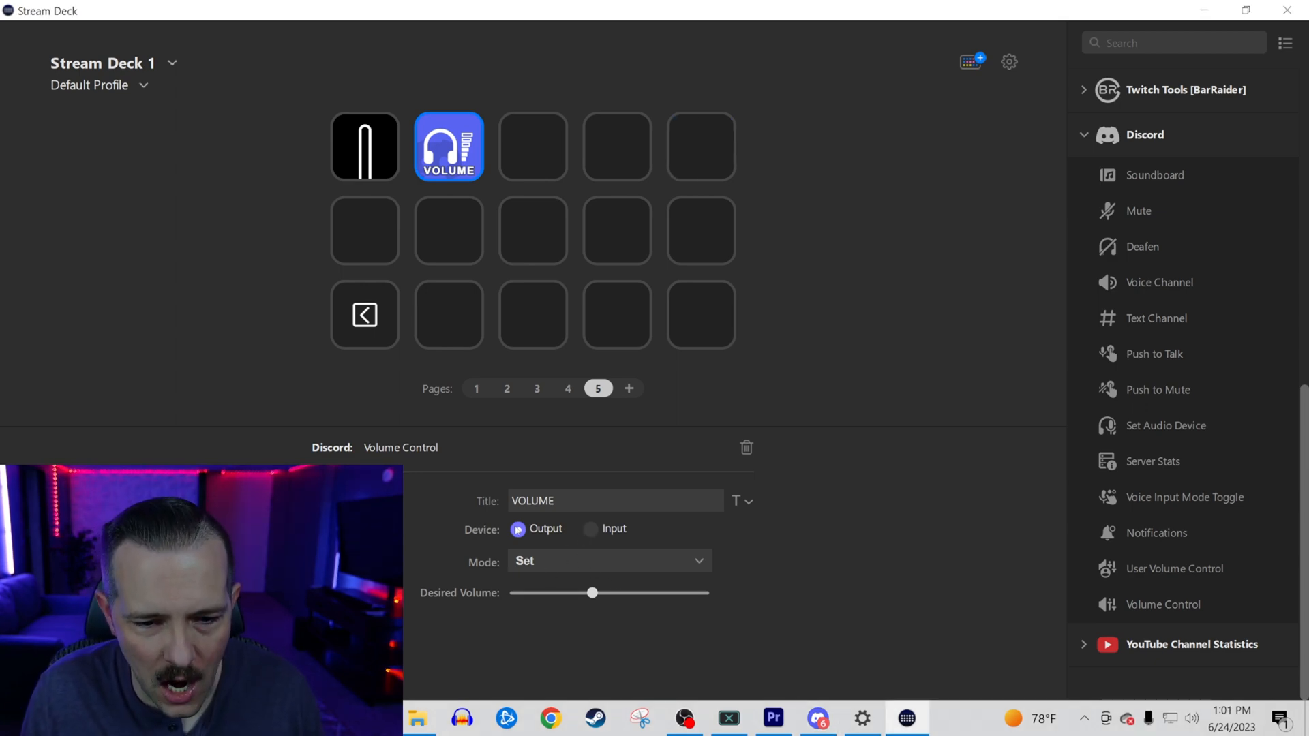
Raise the VOLUME key's desired output volume slider to about 162%
drag(591, 593, 667, 593)
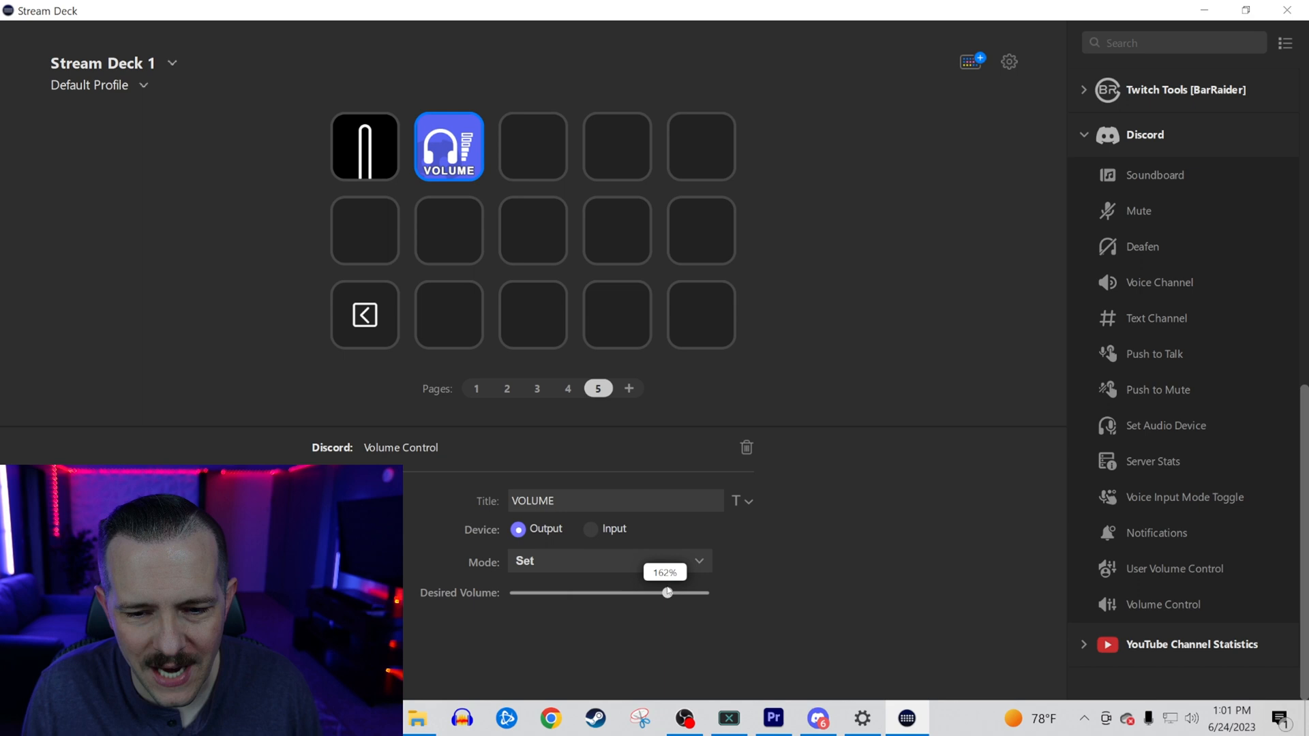
drag(668, 593, 704, 593)
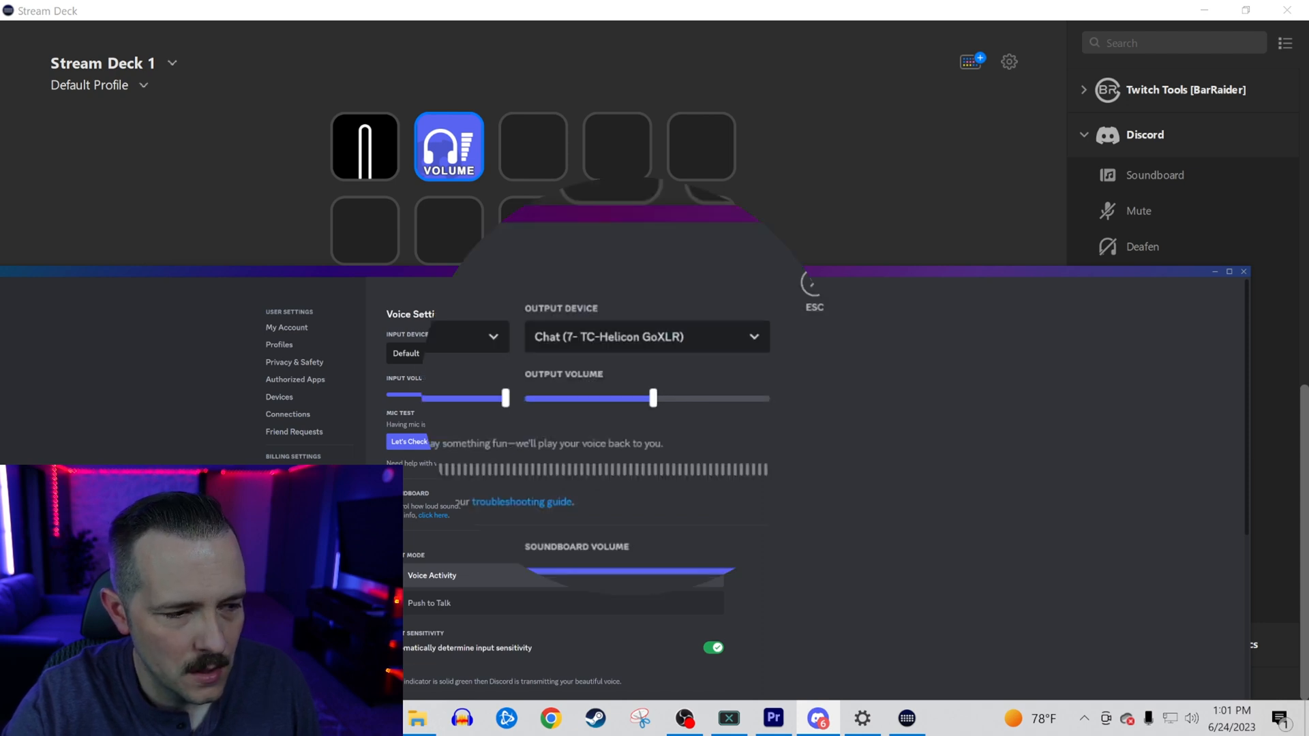
Drag Discord's Output Volume slider in Voice & Video settings to its maximum
drag(653, 398, 766, 398)
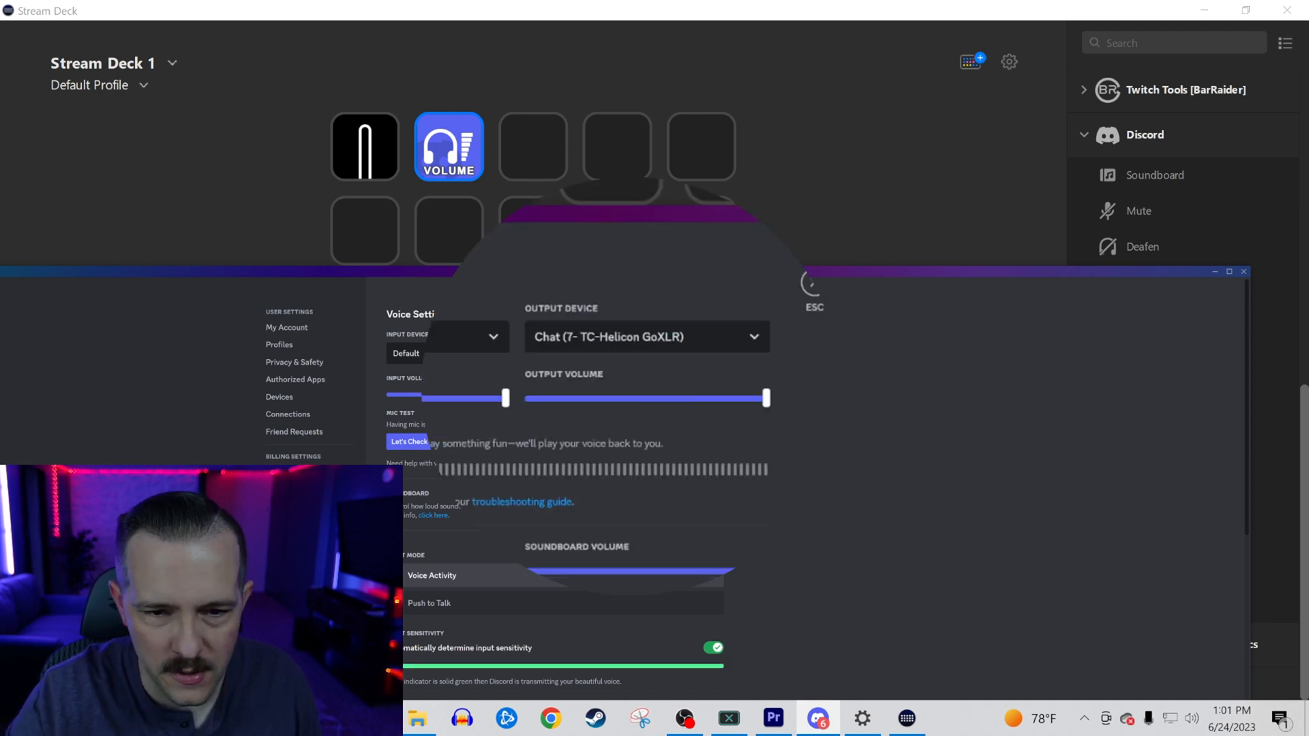